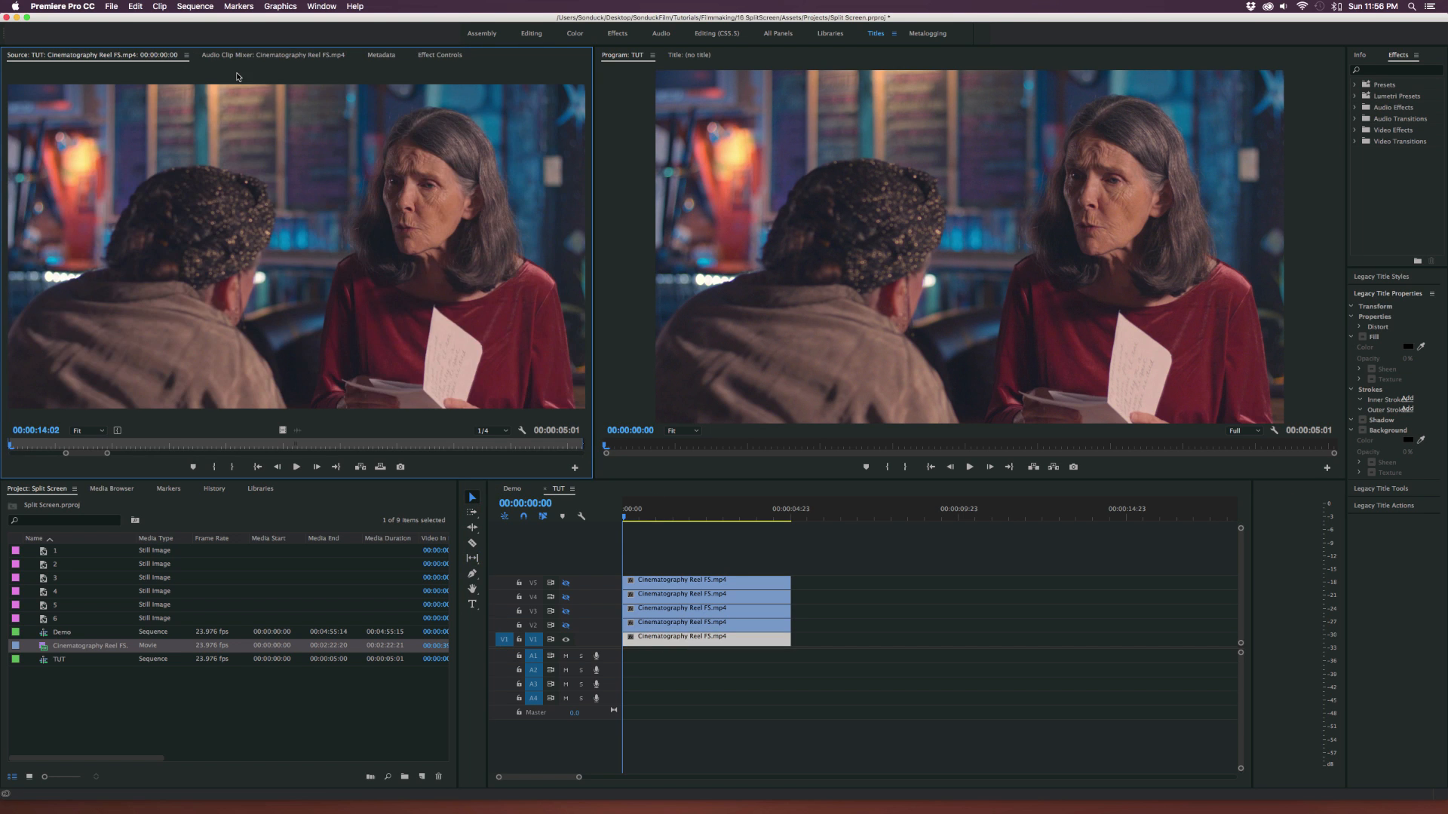
- Show the Cinematography Reel F5 clip's Motion and Opacity properties in Effect Controls
click(440, 54)
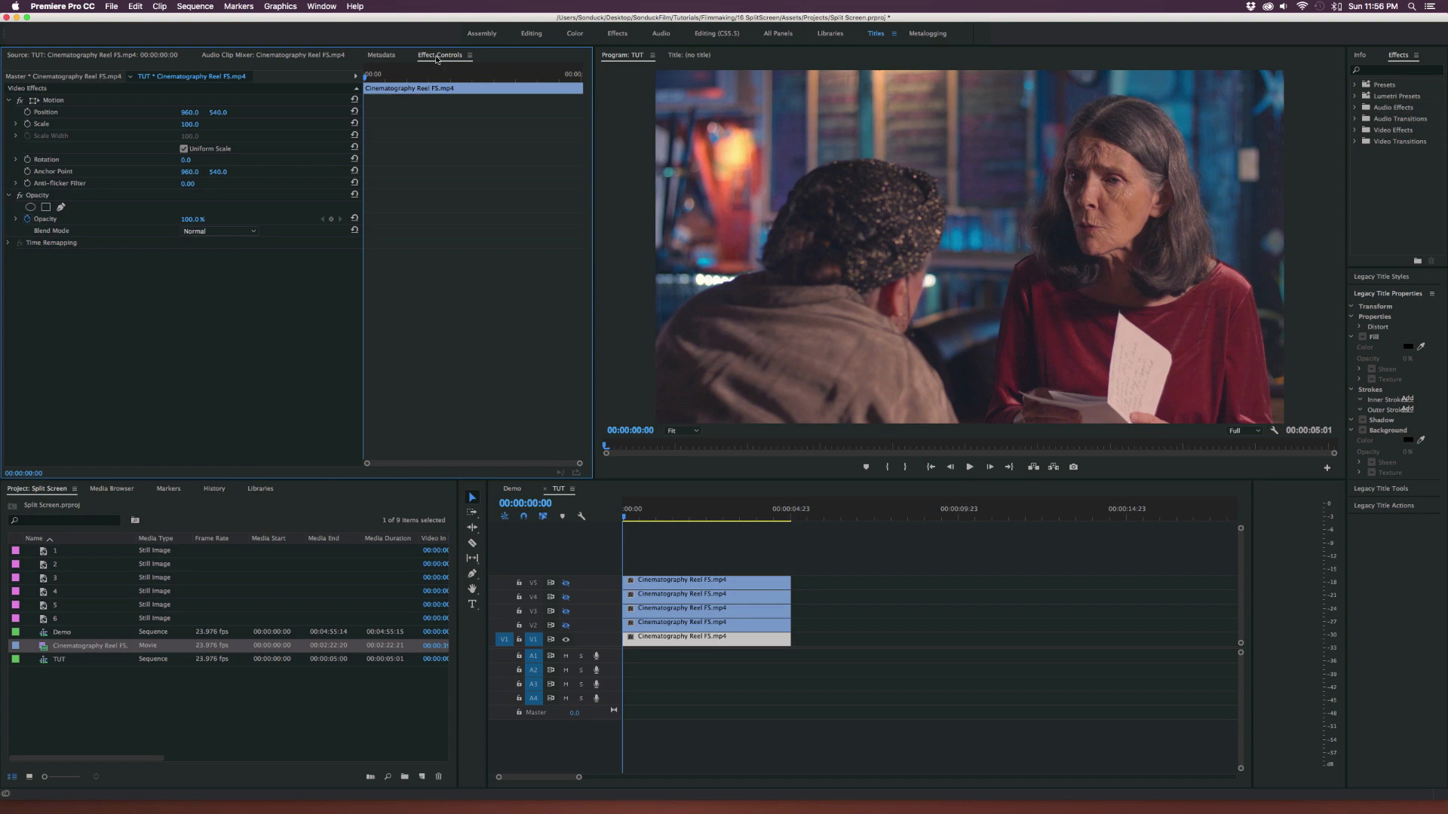
mouse_move(63, 108)
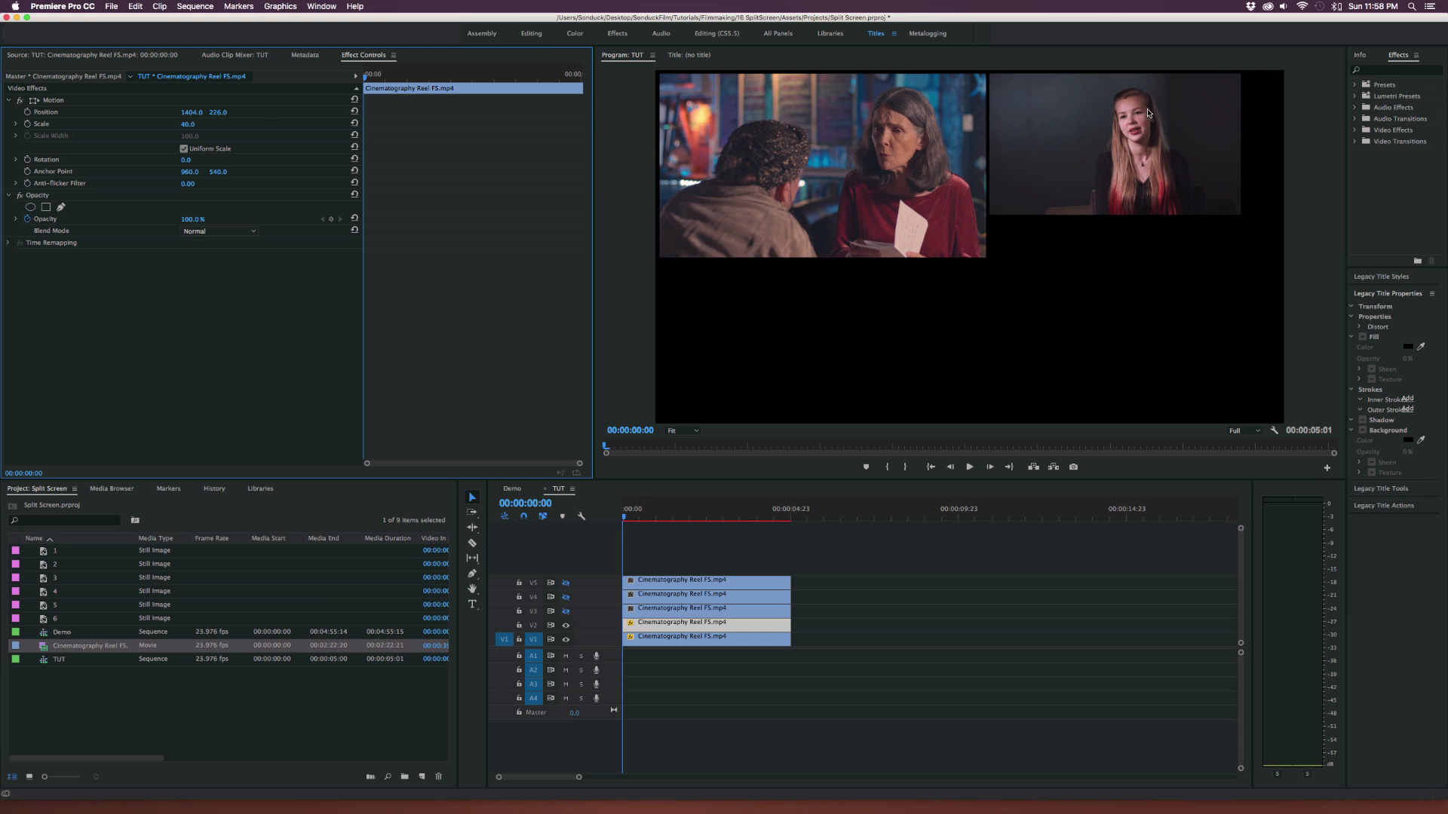
mouse_move(1258, 157)
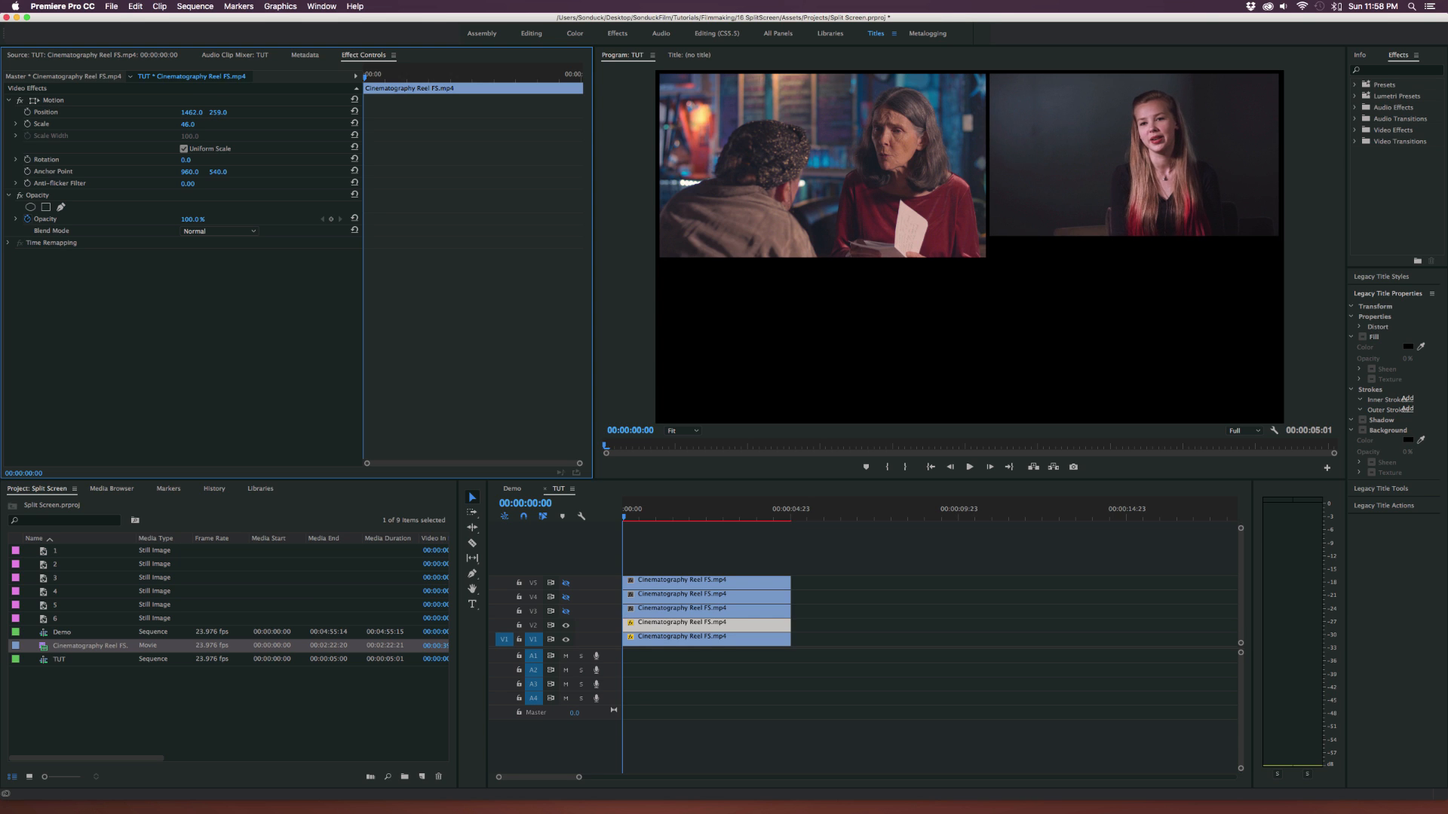
- Set the interview clip's Scale to 48.0
click(195, 123)
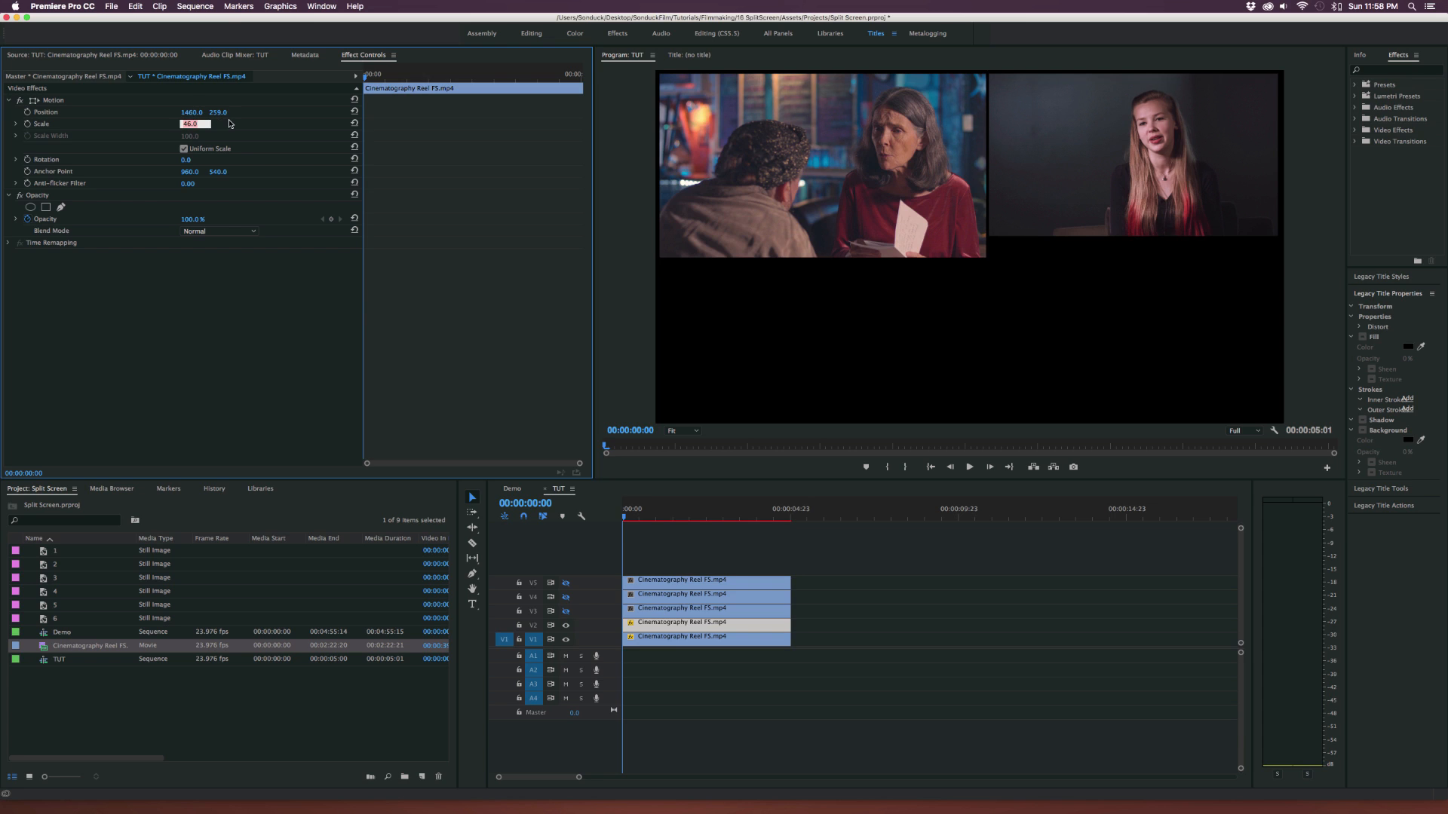
text(48.0)
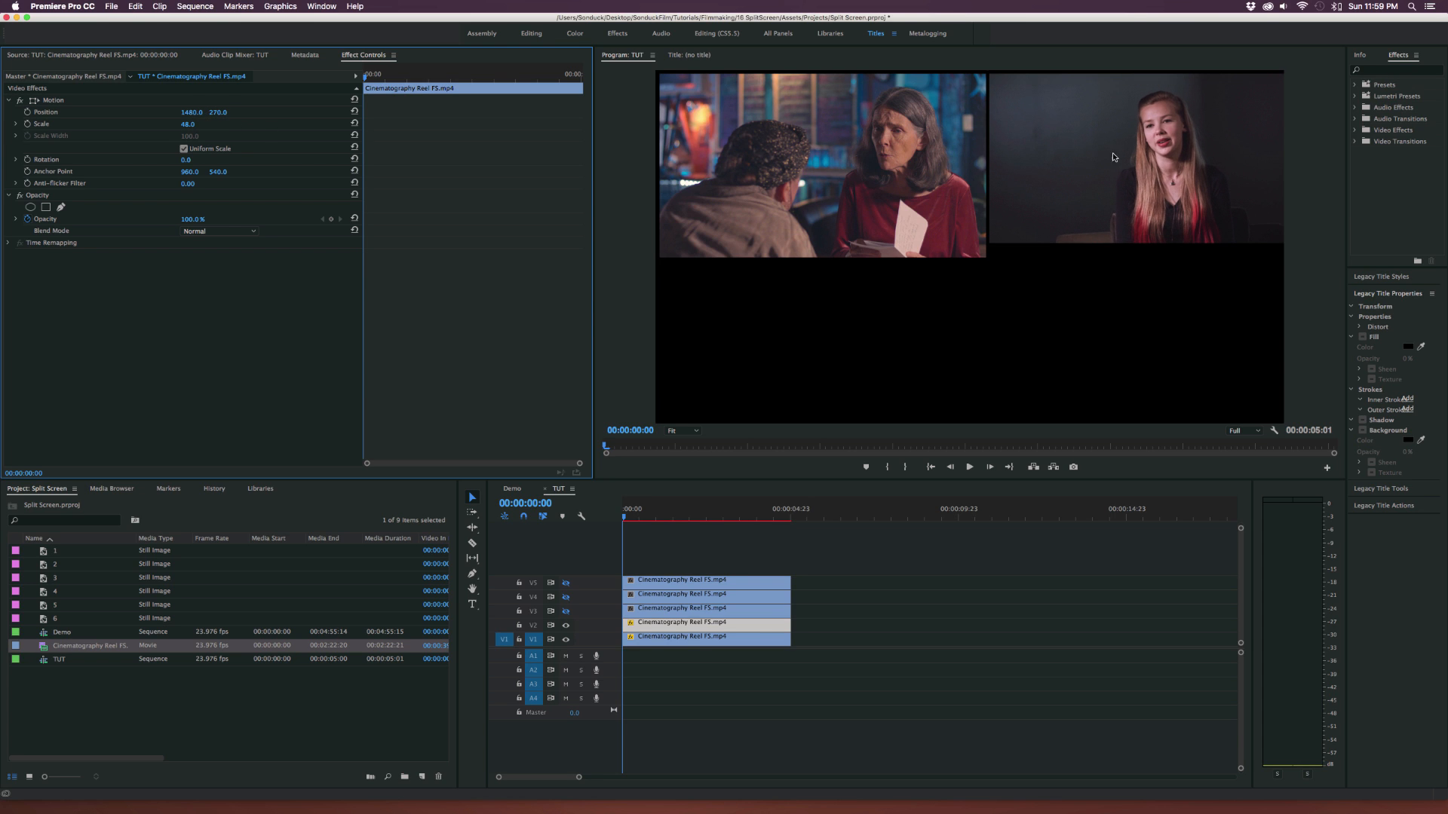
mouse_move(1126, 122)
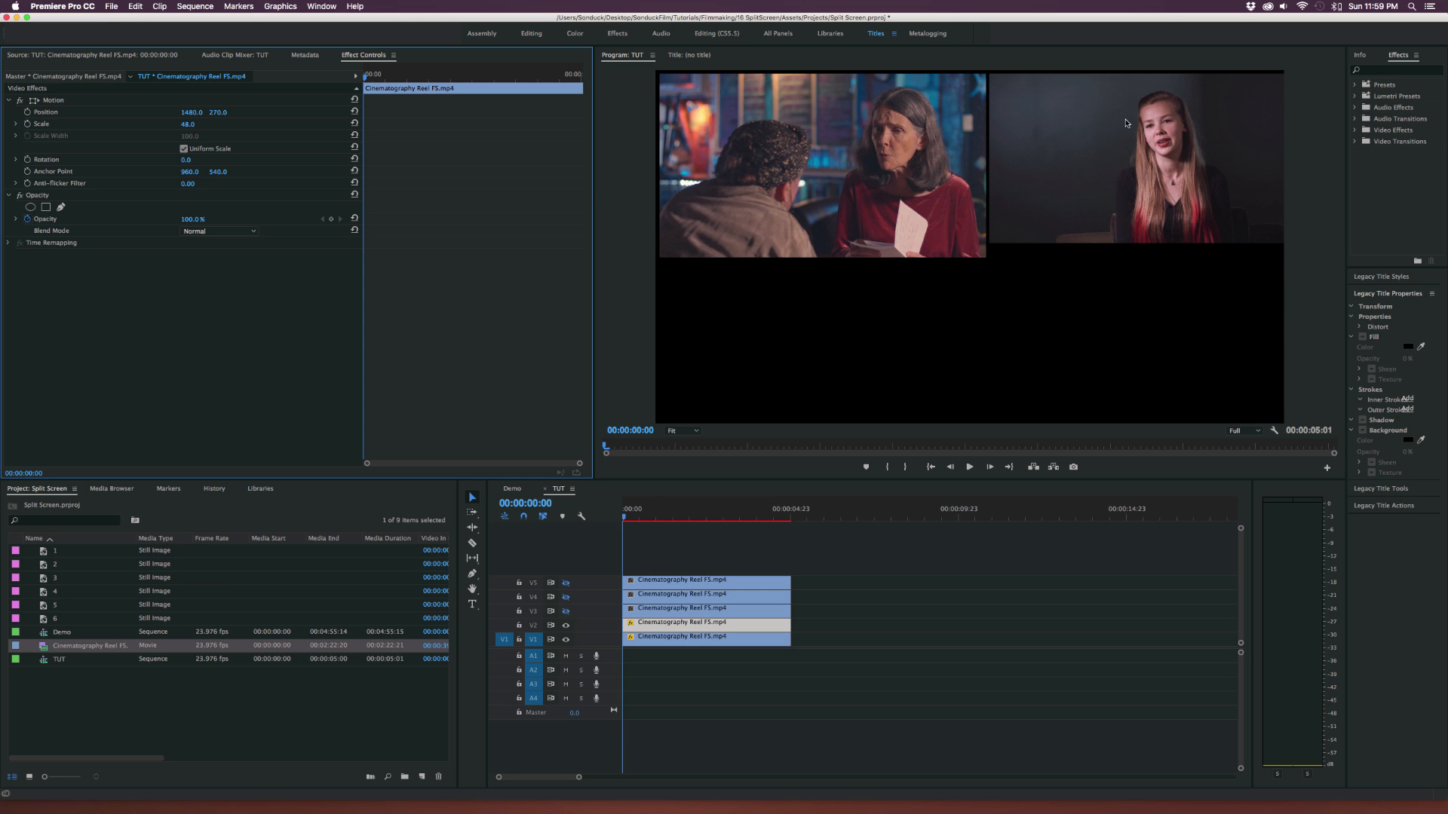
mouse_move(1277, 378)
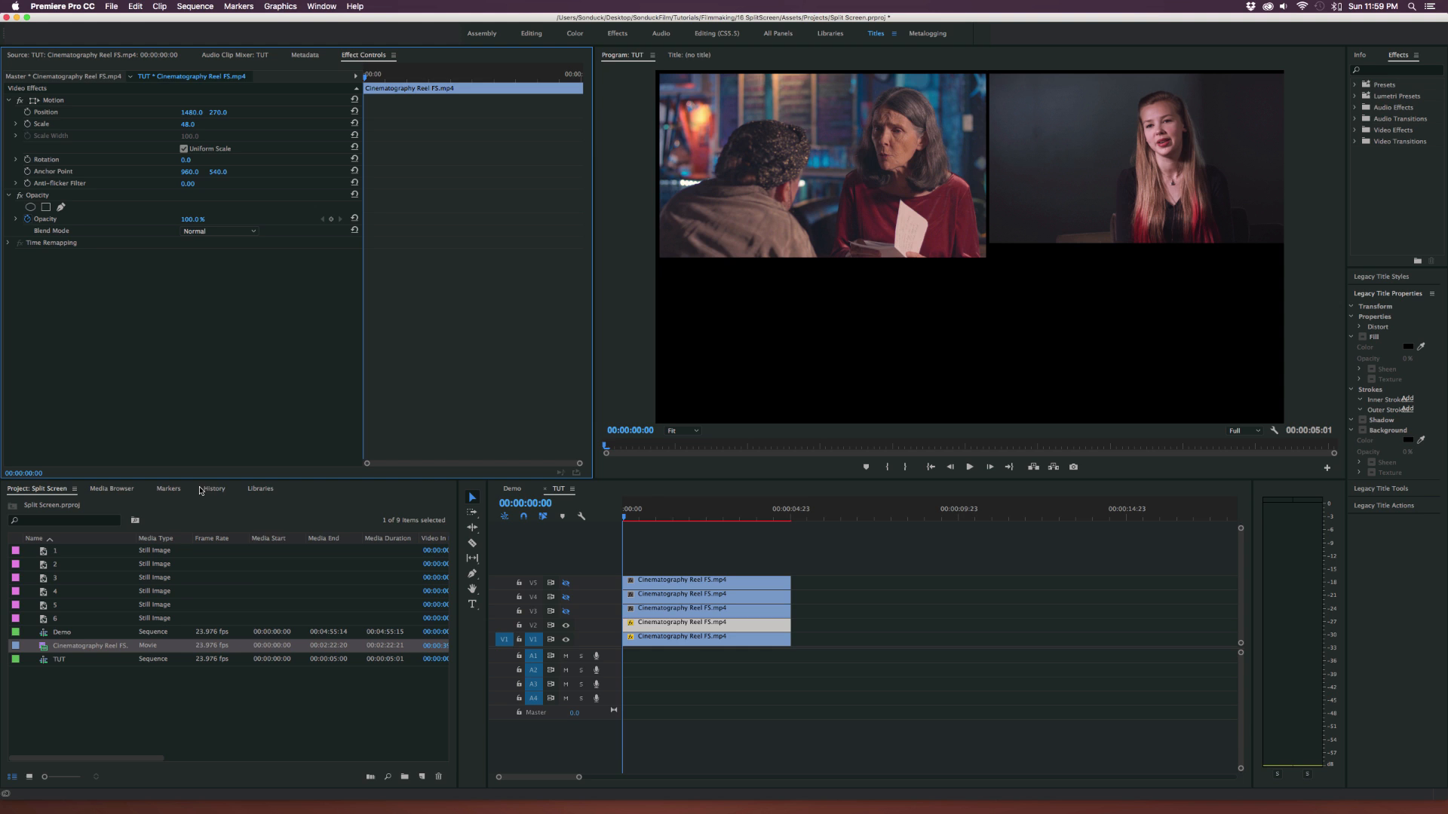
mouse_move(351, 12)
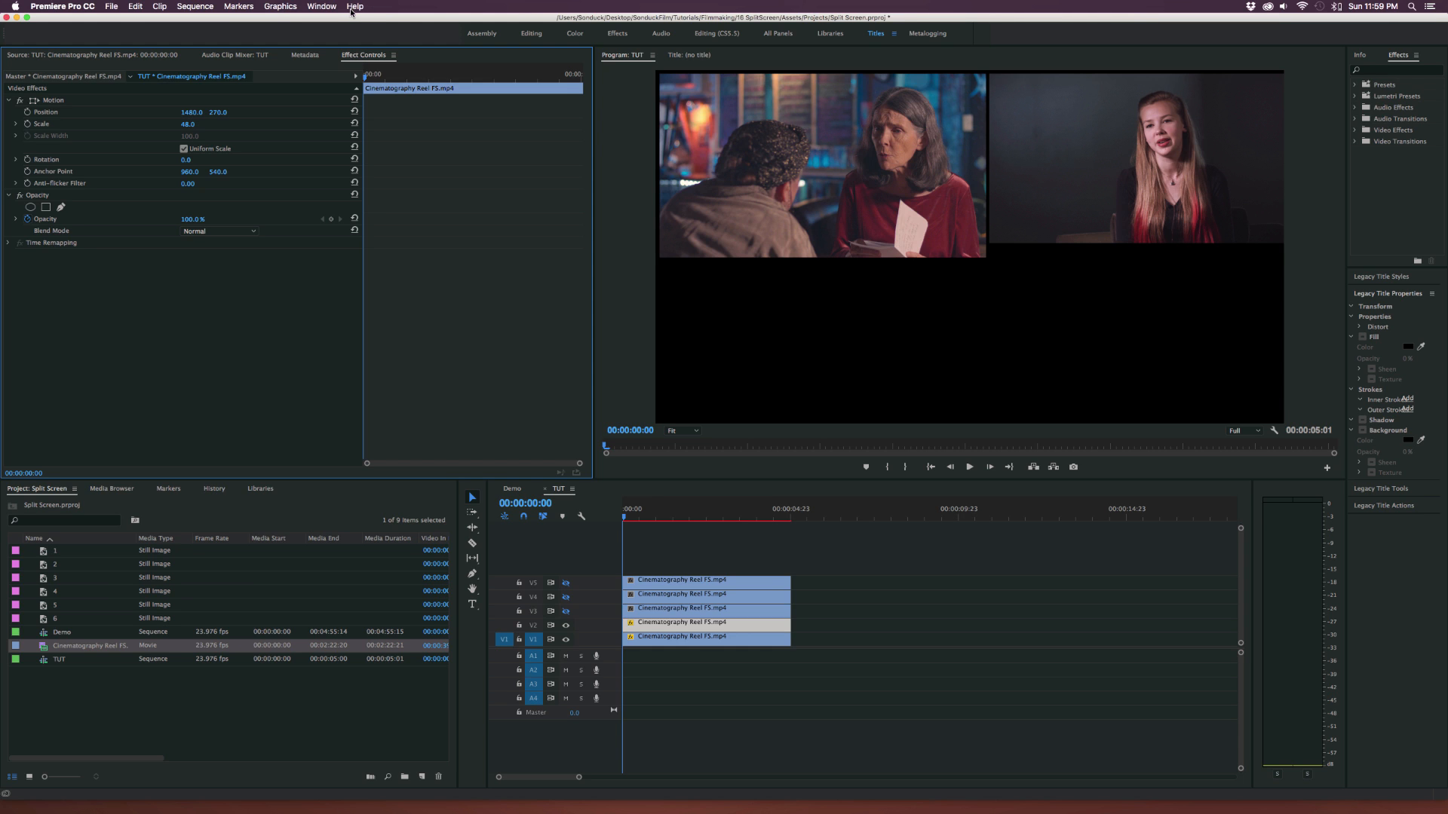
mouse_move(1153, 145)
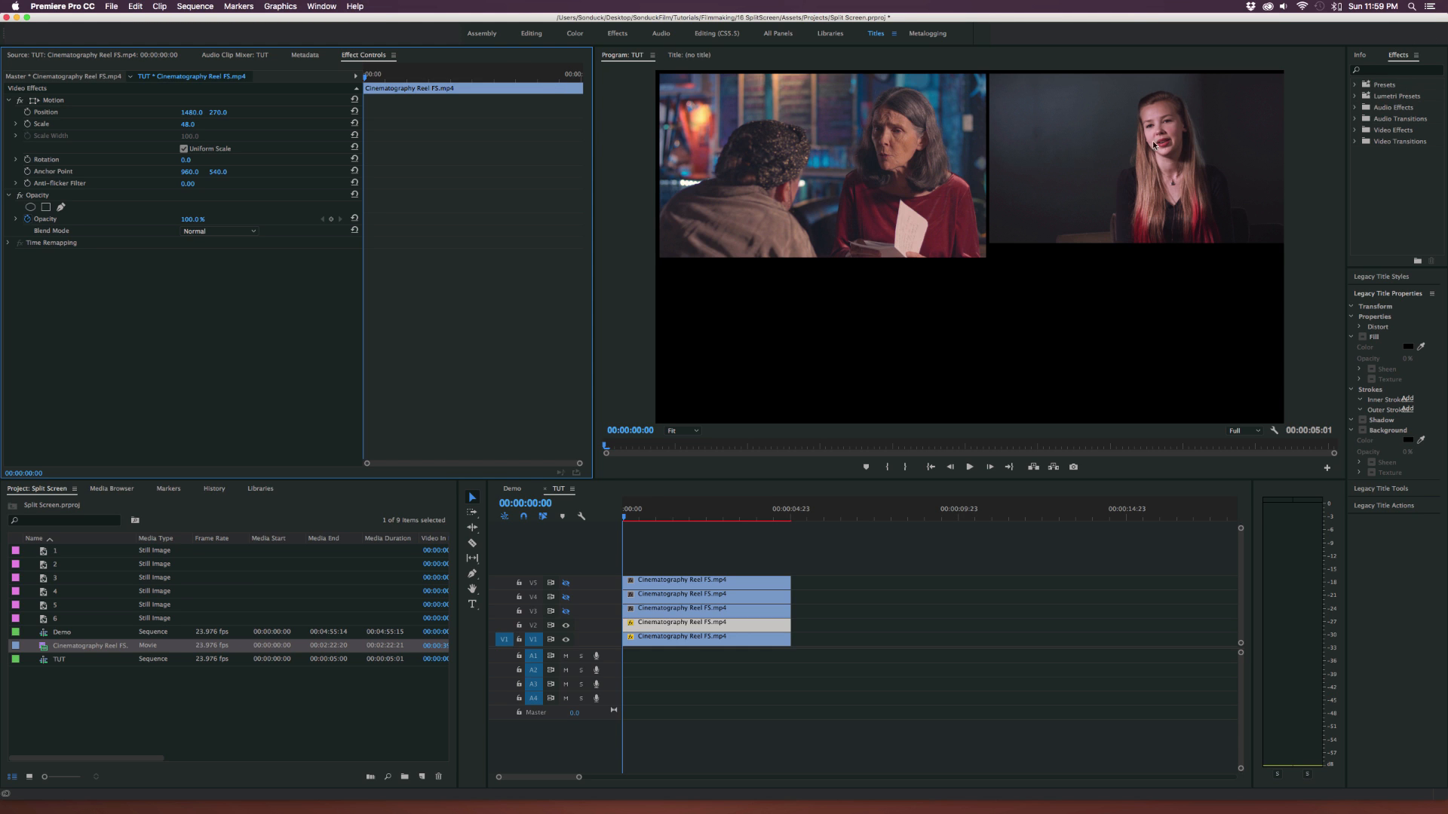
- Find the Crop effect in the Effects panel and apply it to the interview clip
click(321, 7)
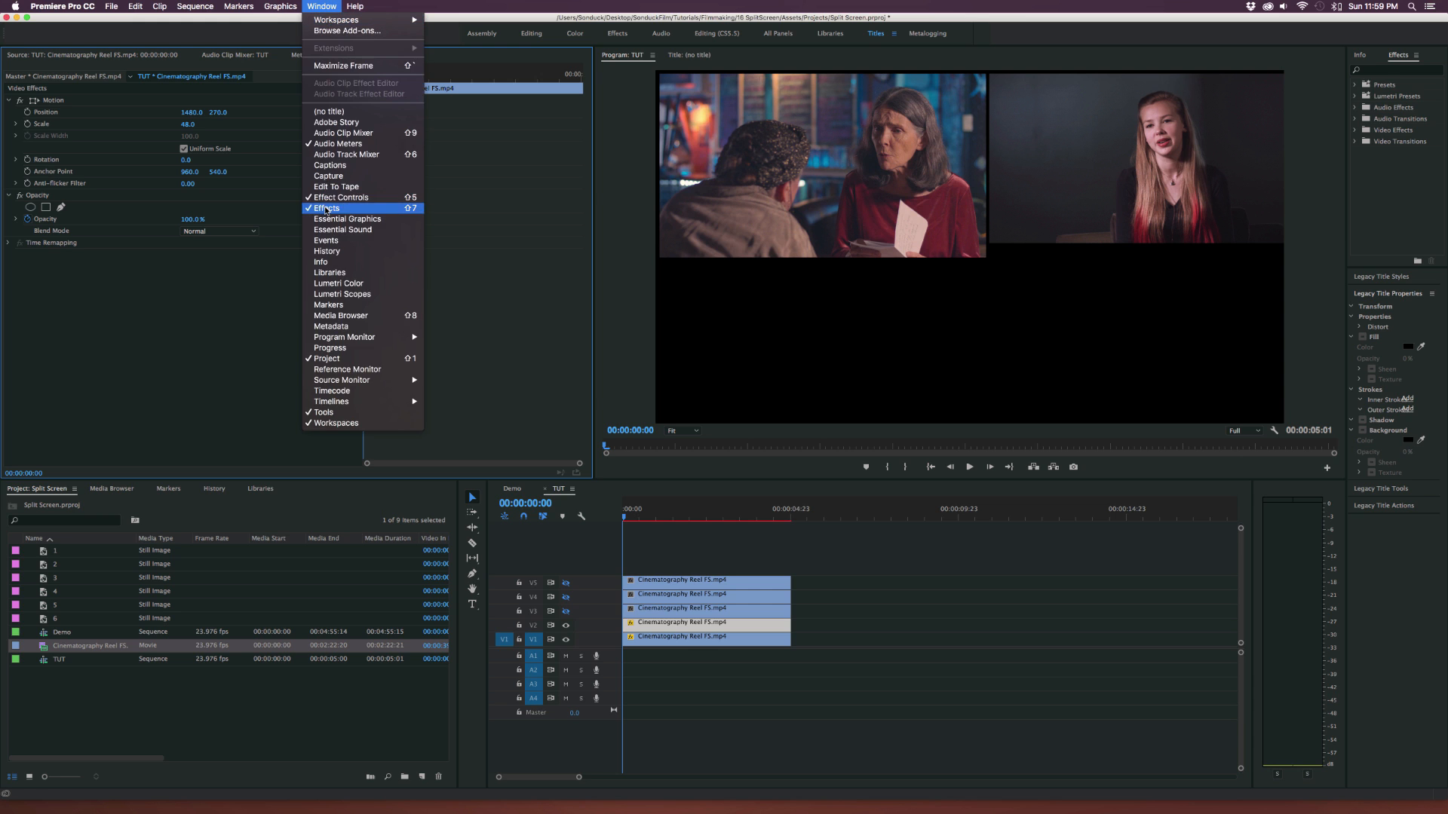
click(341, 196)
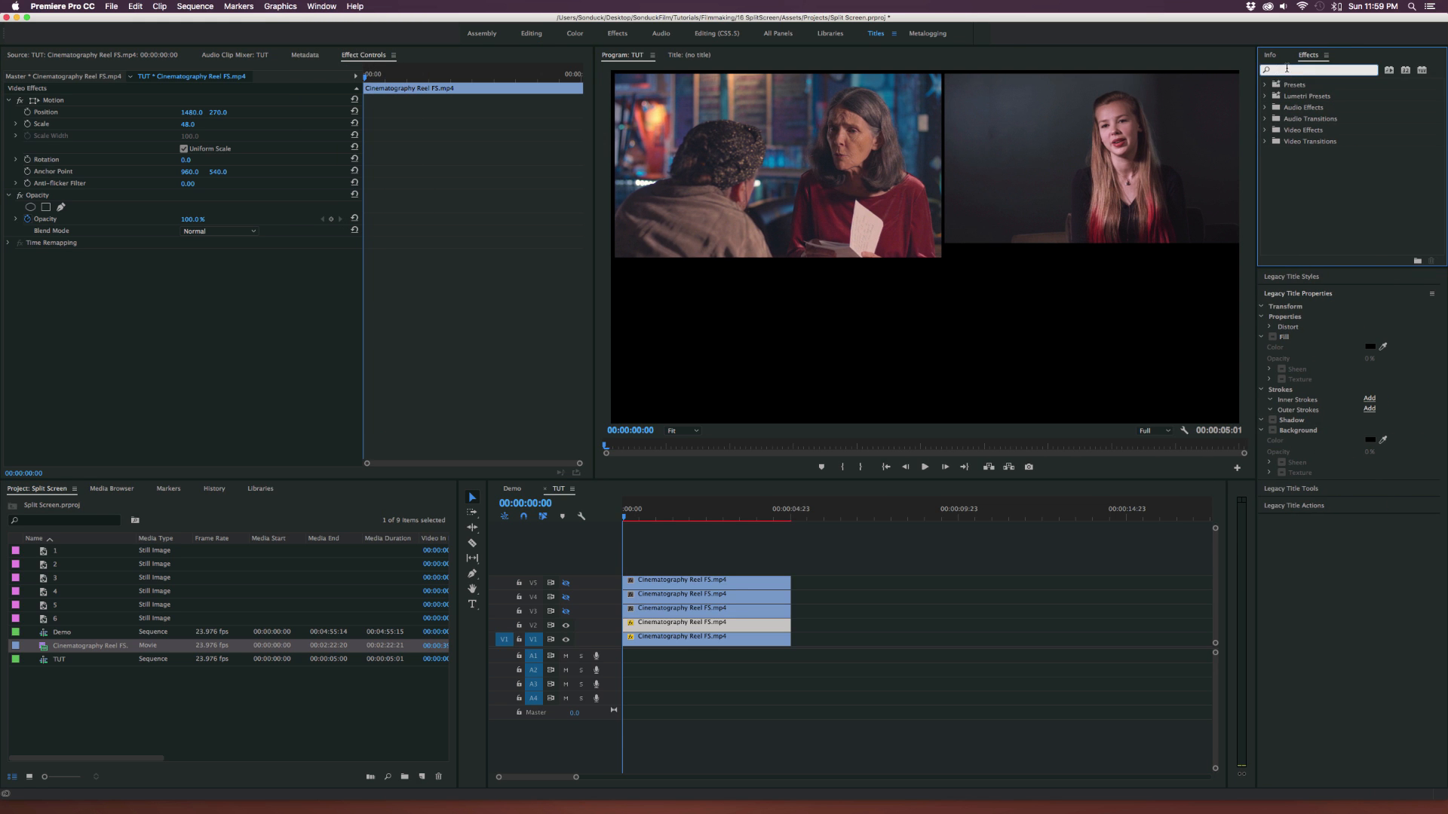
text(crop)
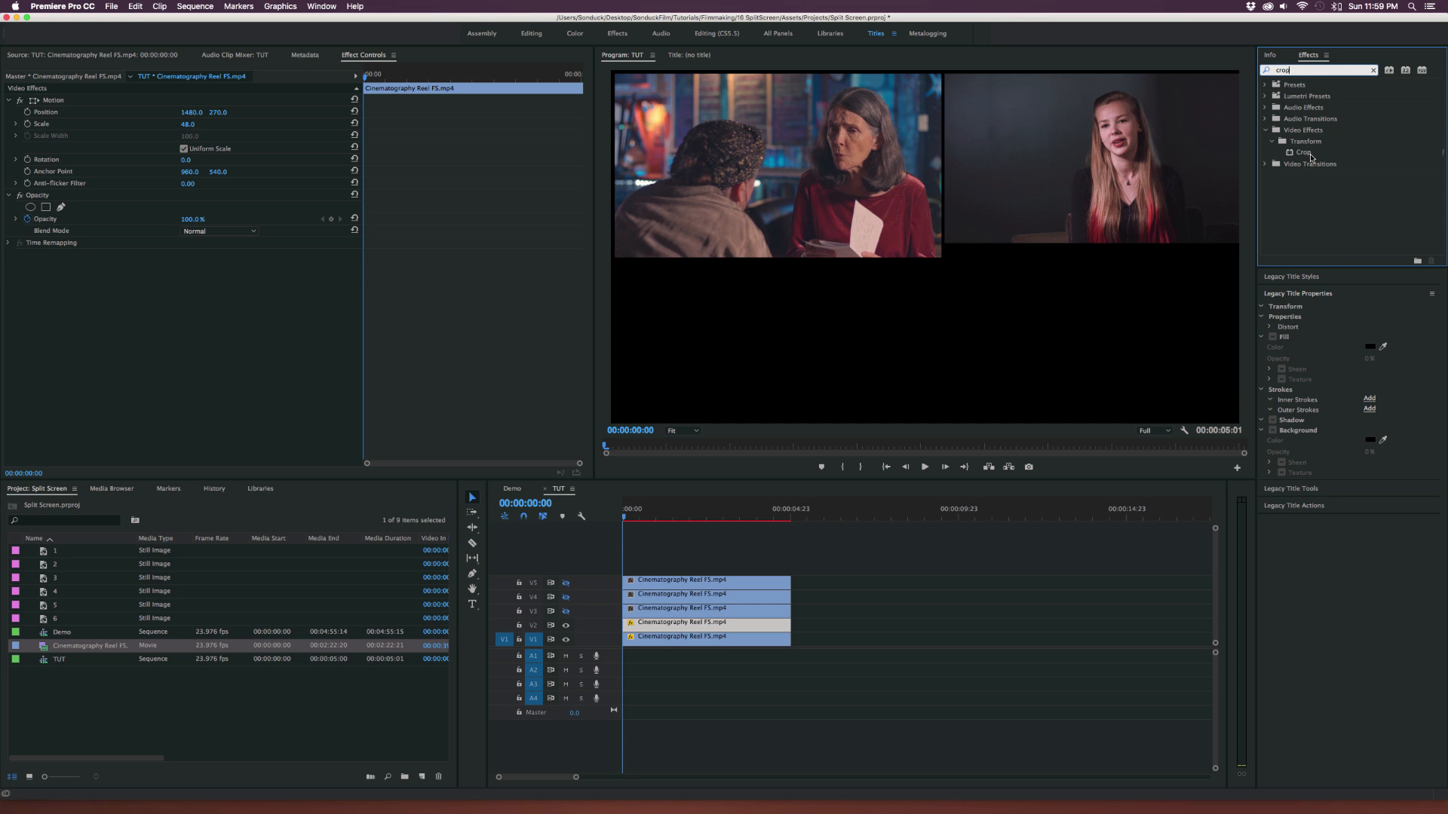
click(1303, 151)
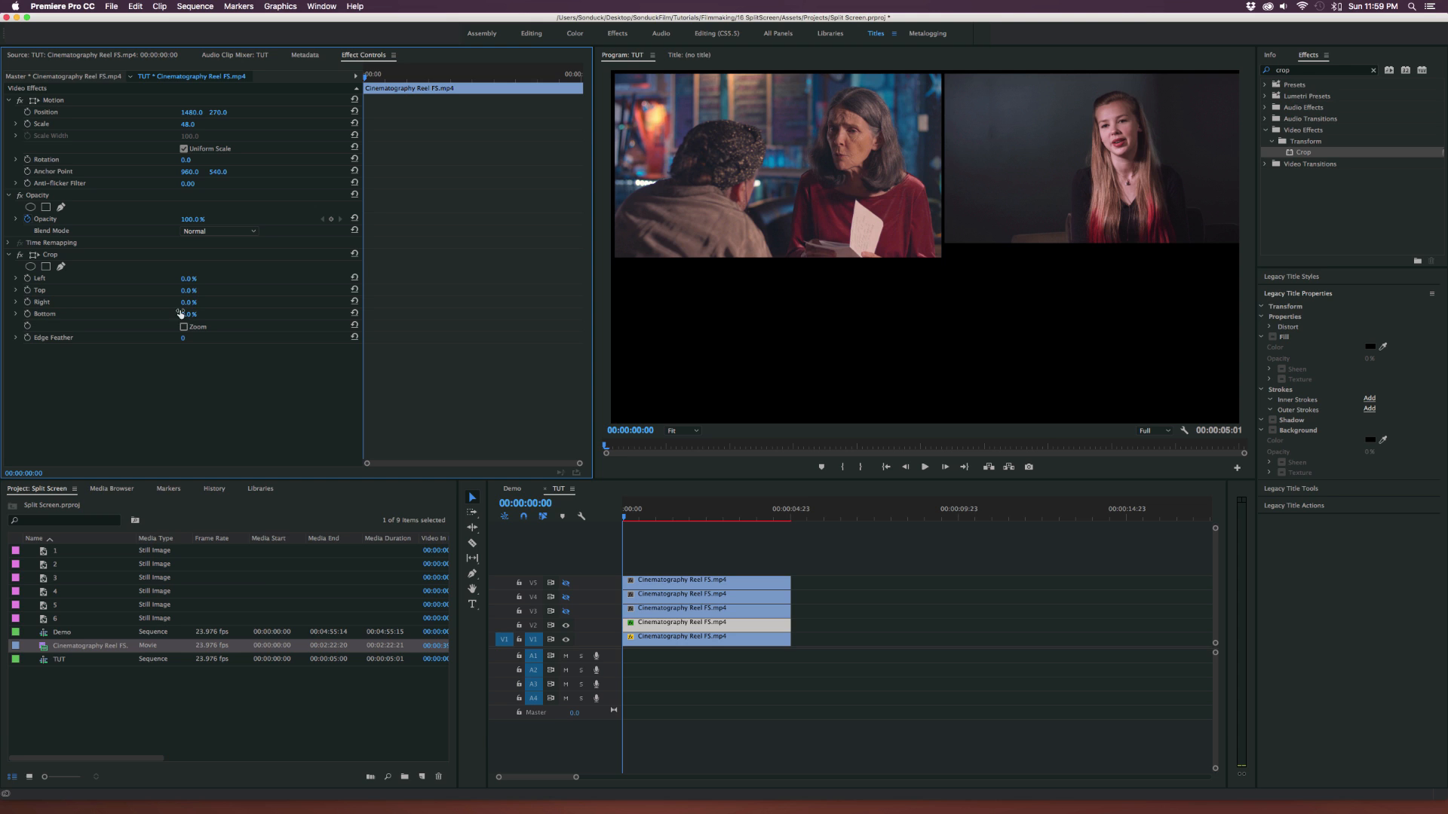
mouse_move(156, 322)
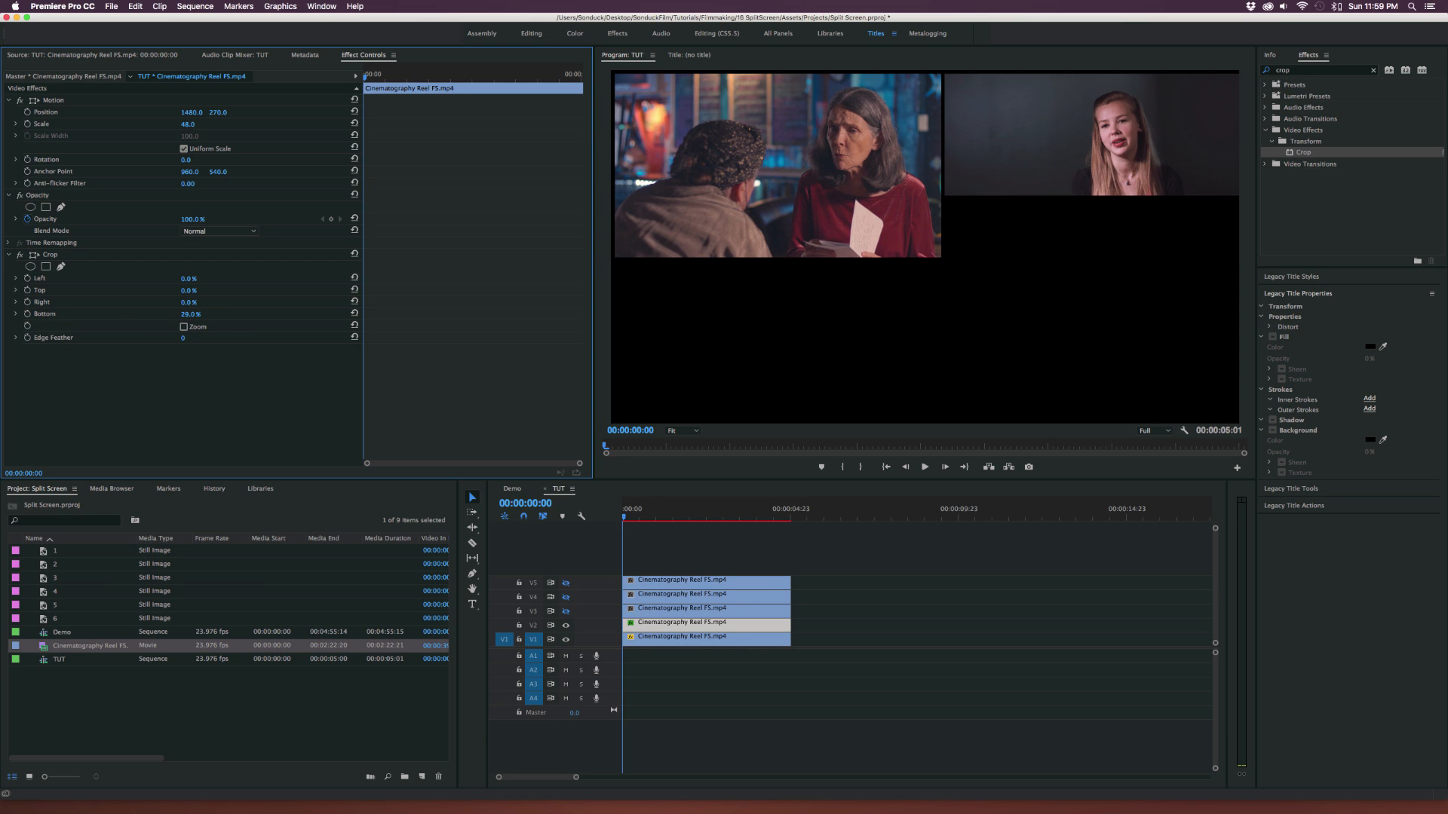
- Raise the clip's Bottom crop value to 12.5
drag(189, 314, 199, 313)
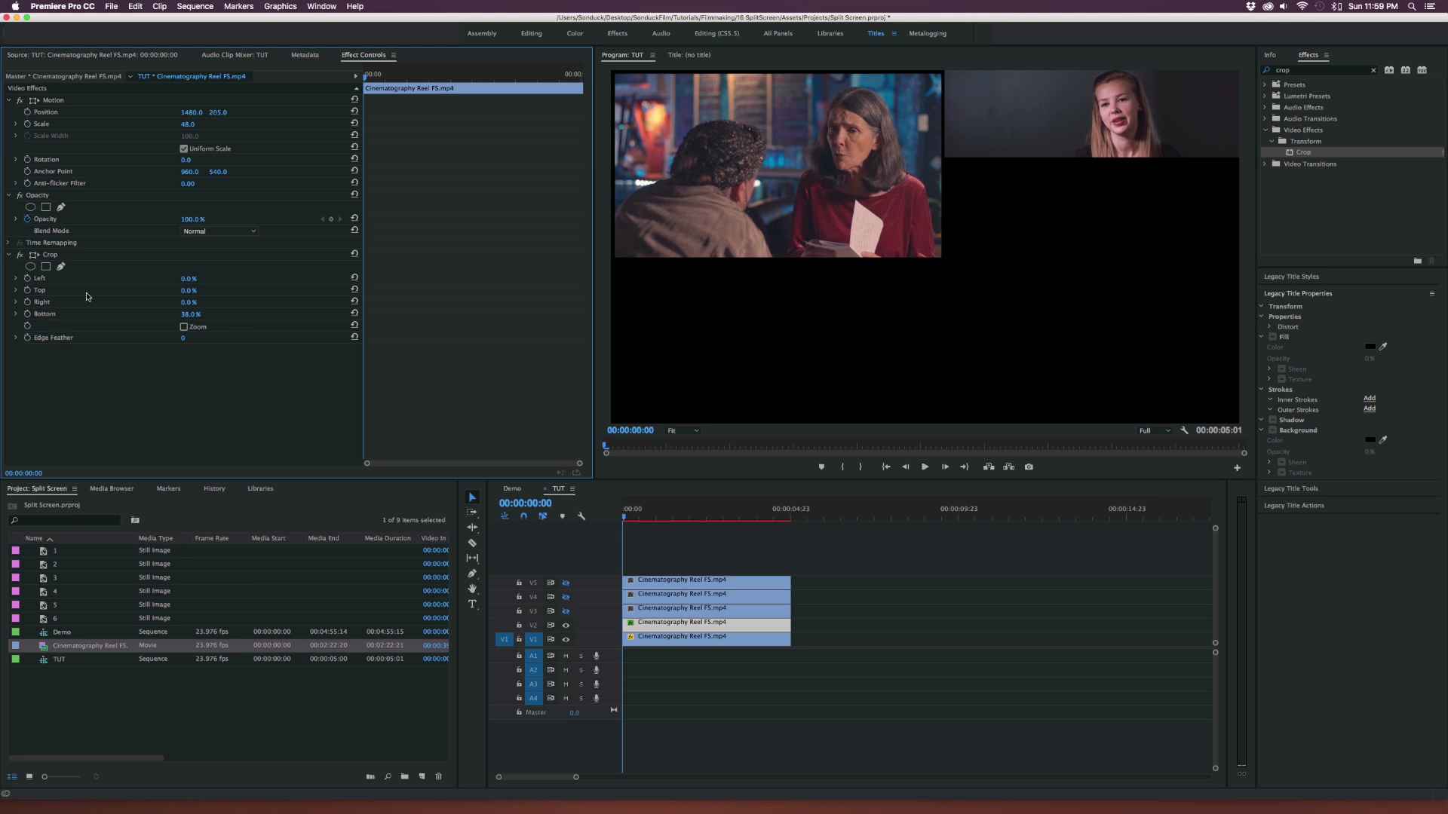
text(12.5)
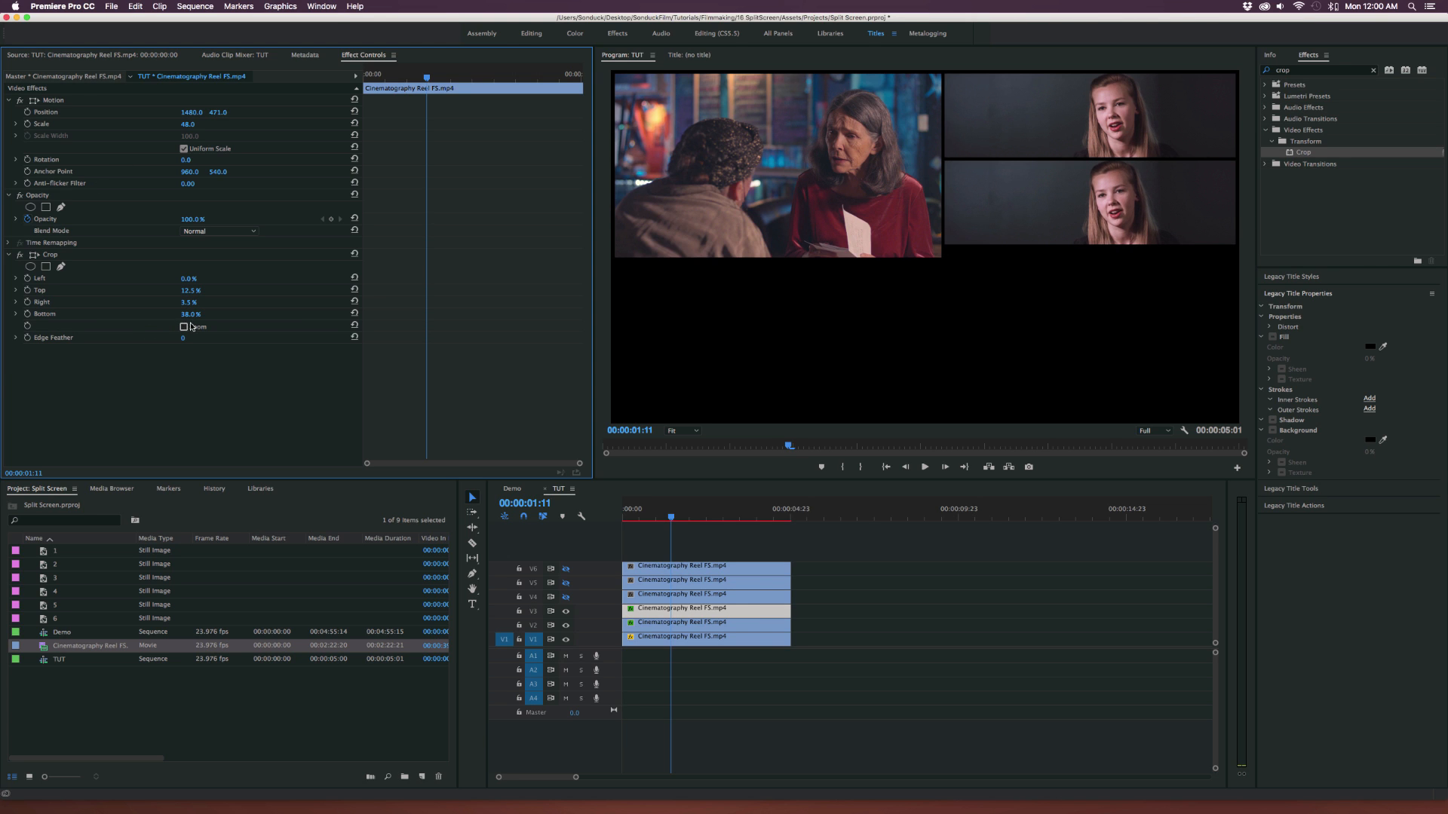
- Reduce the bottom crop on the lower interview copy
drag(190, 313, 185, 313)
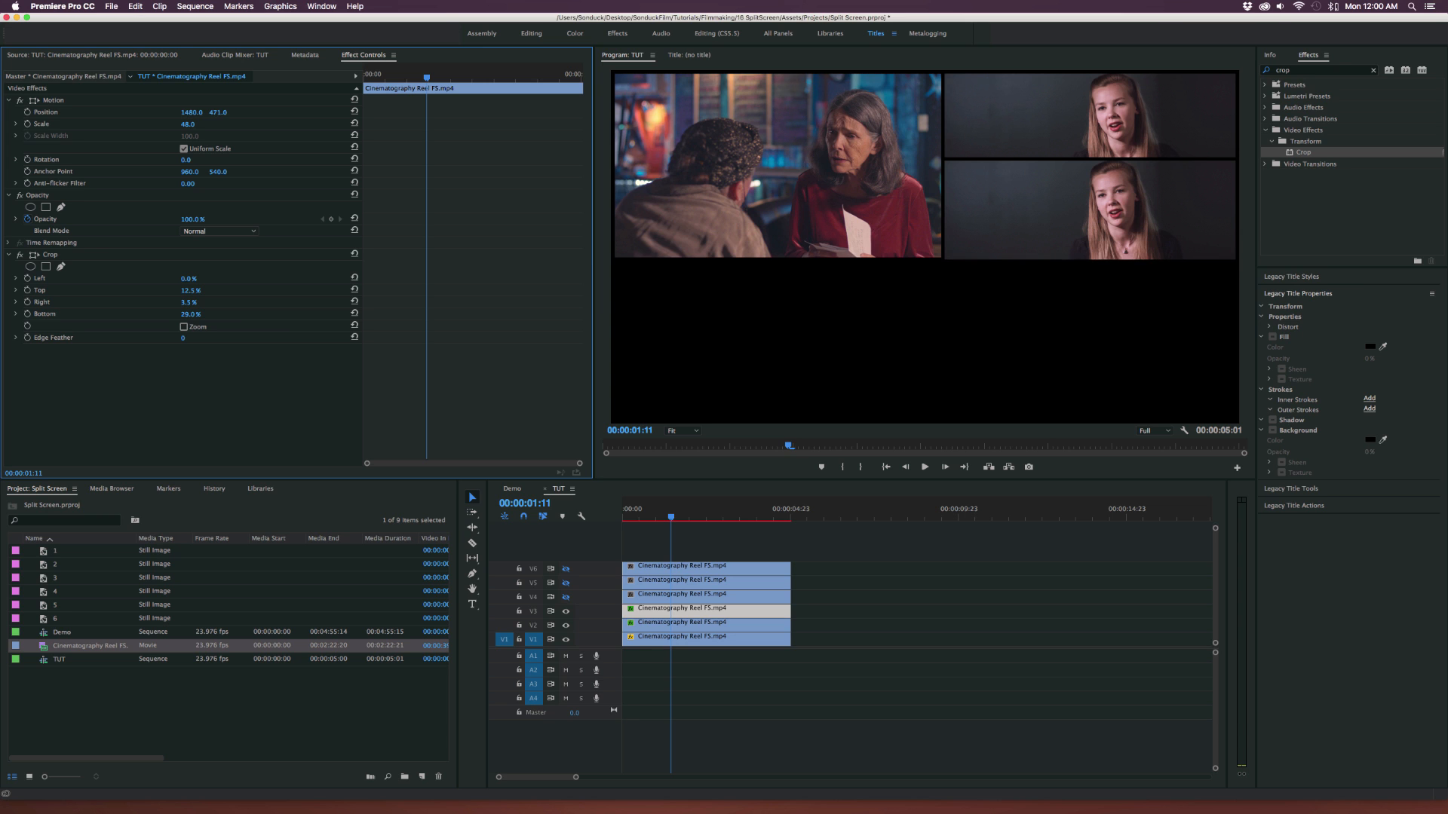
click(190, 313)
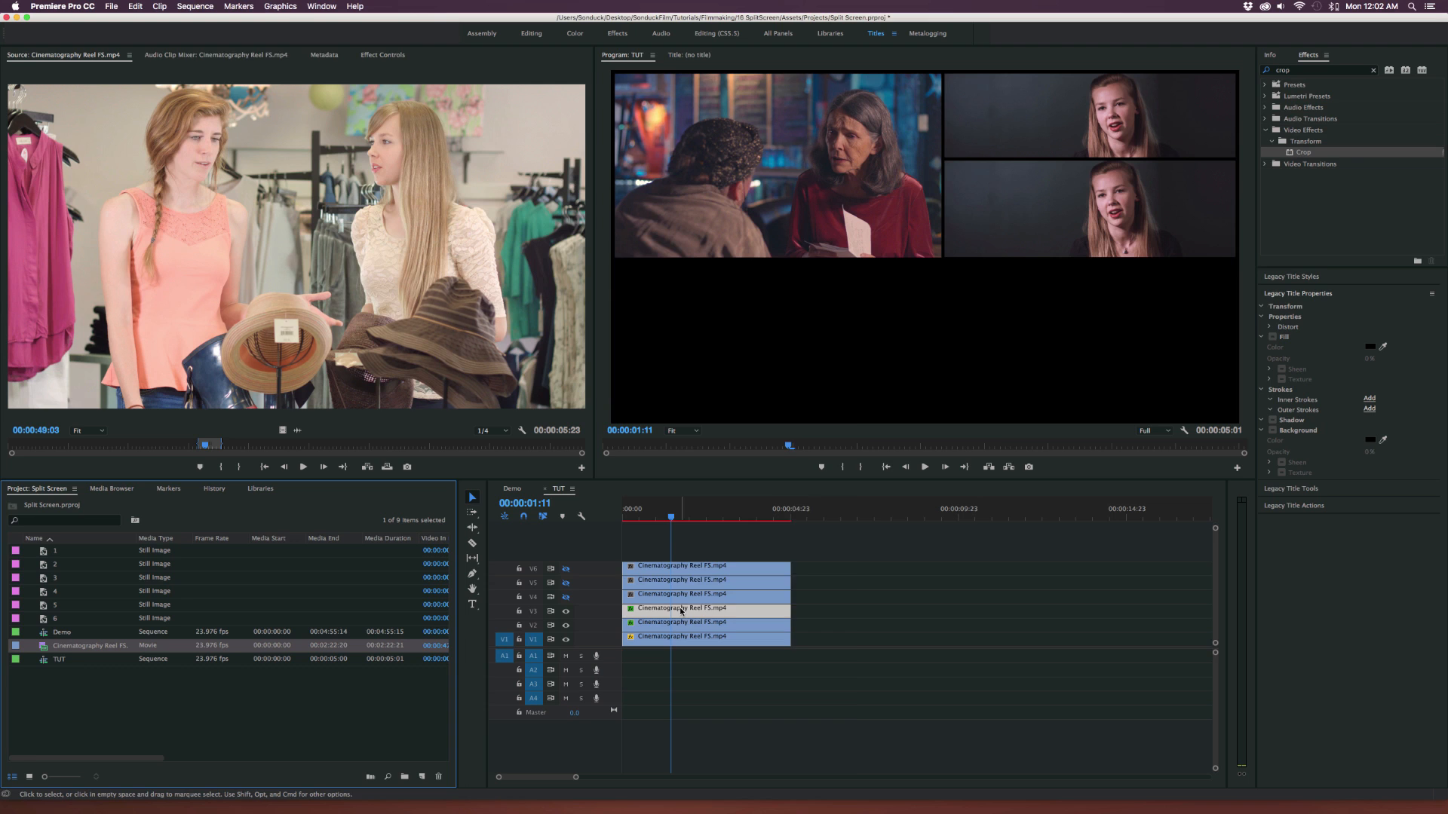
- Replace the V3 duplicate with the clothing-store footage from the Source Monitor
right_click(681, 609)
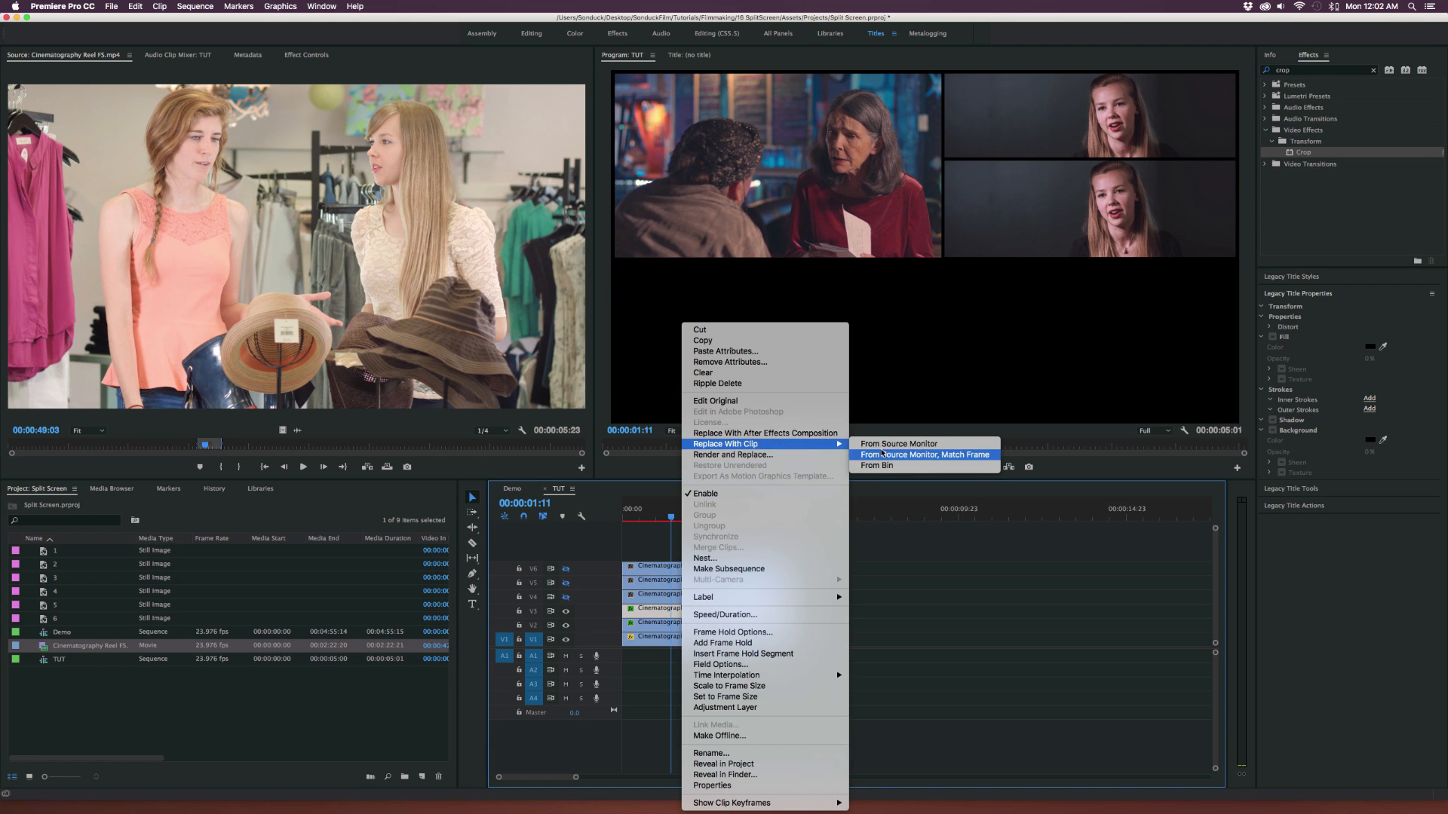
mouse_move(898, 444)
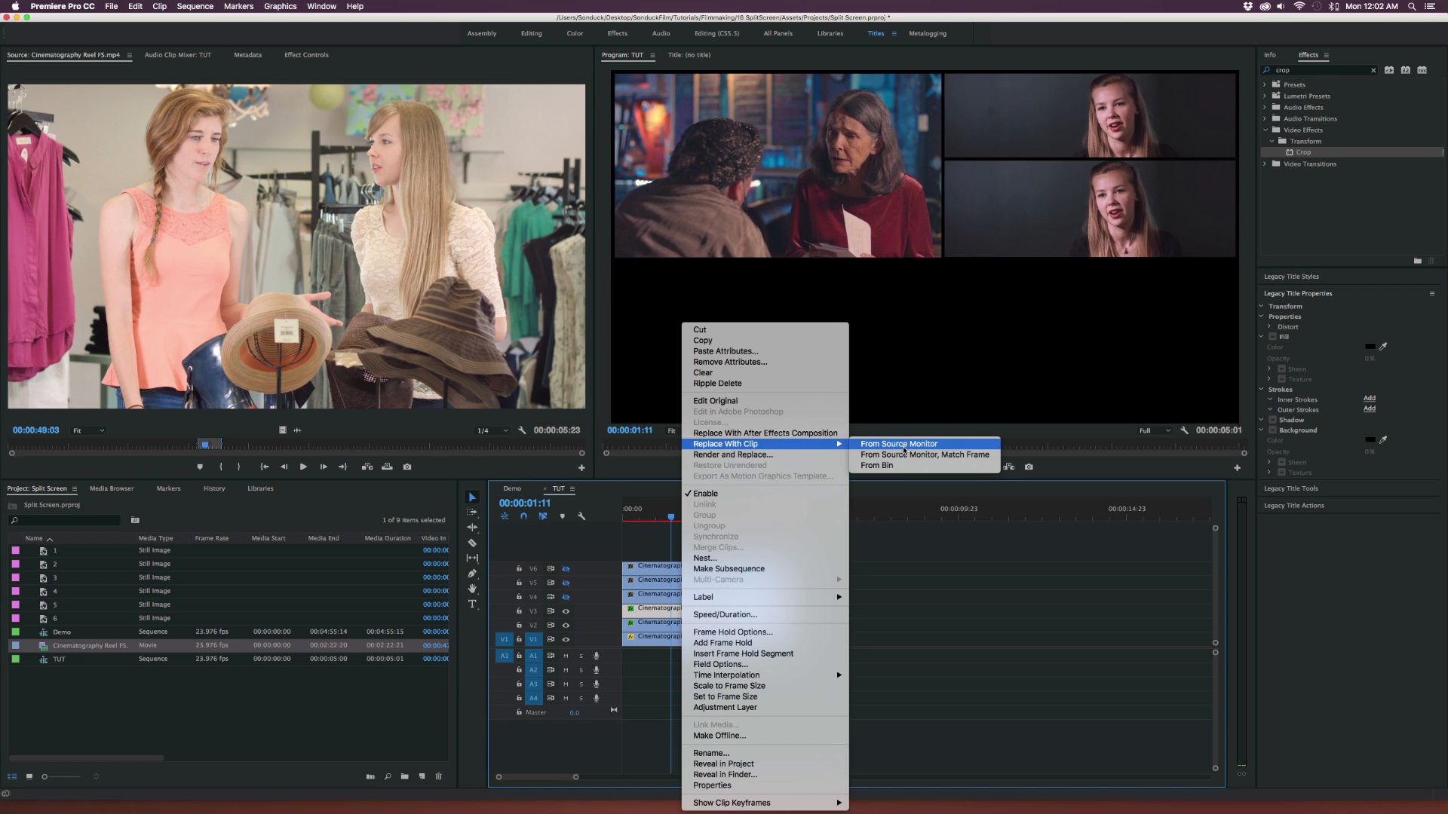
mouse_move(877, 465)
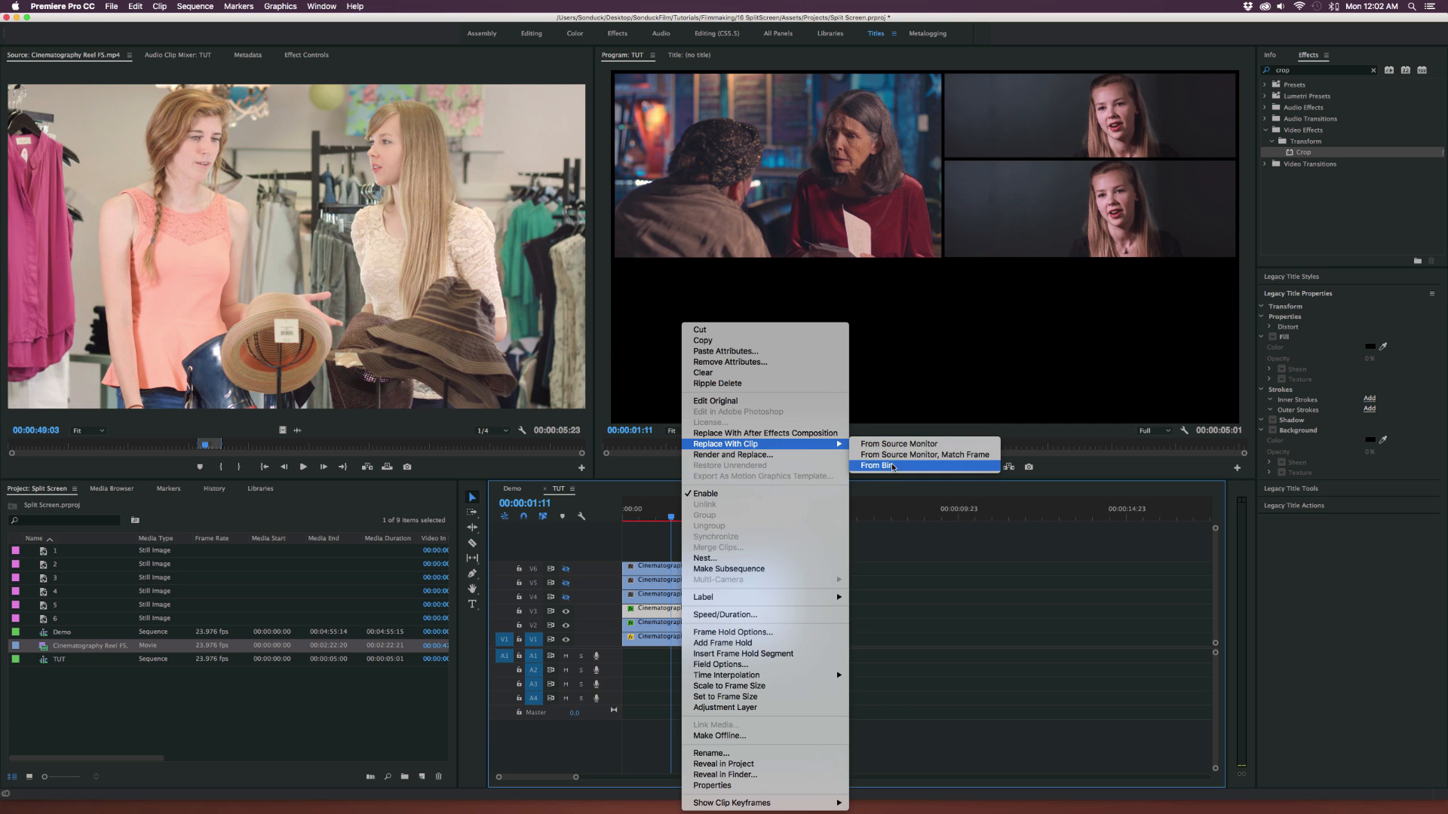
mouse_move(897, 445)
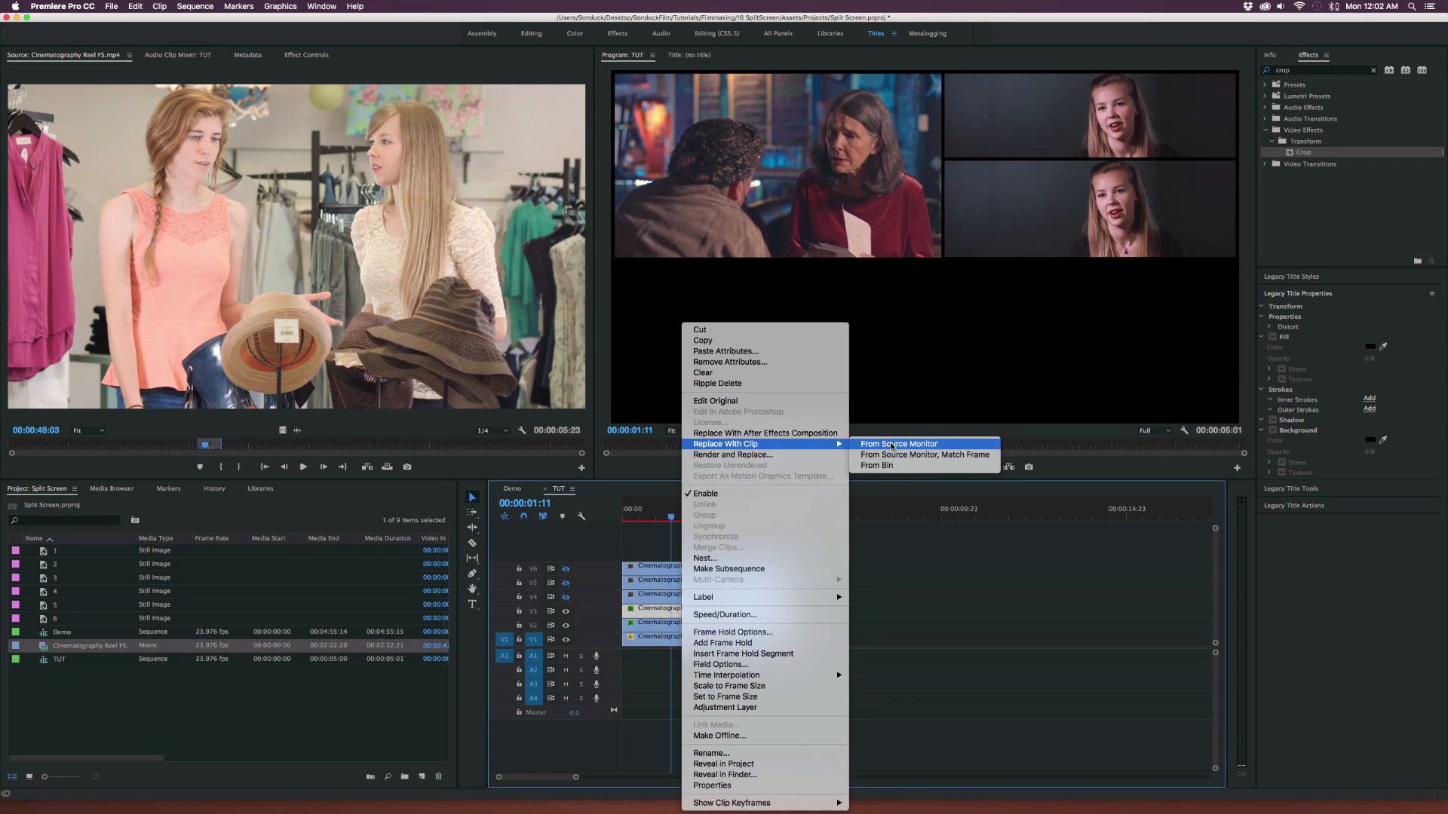
click(898, 444)
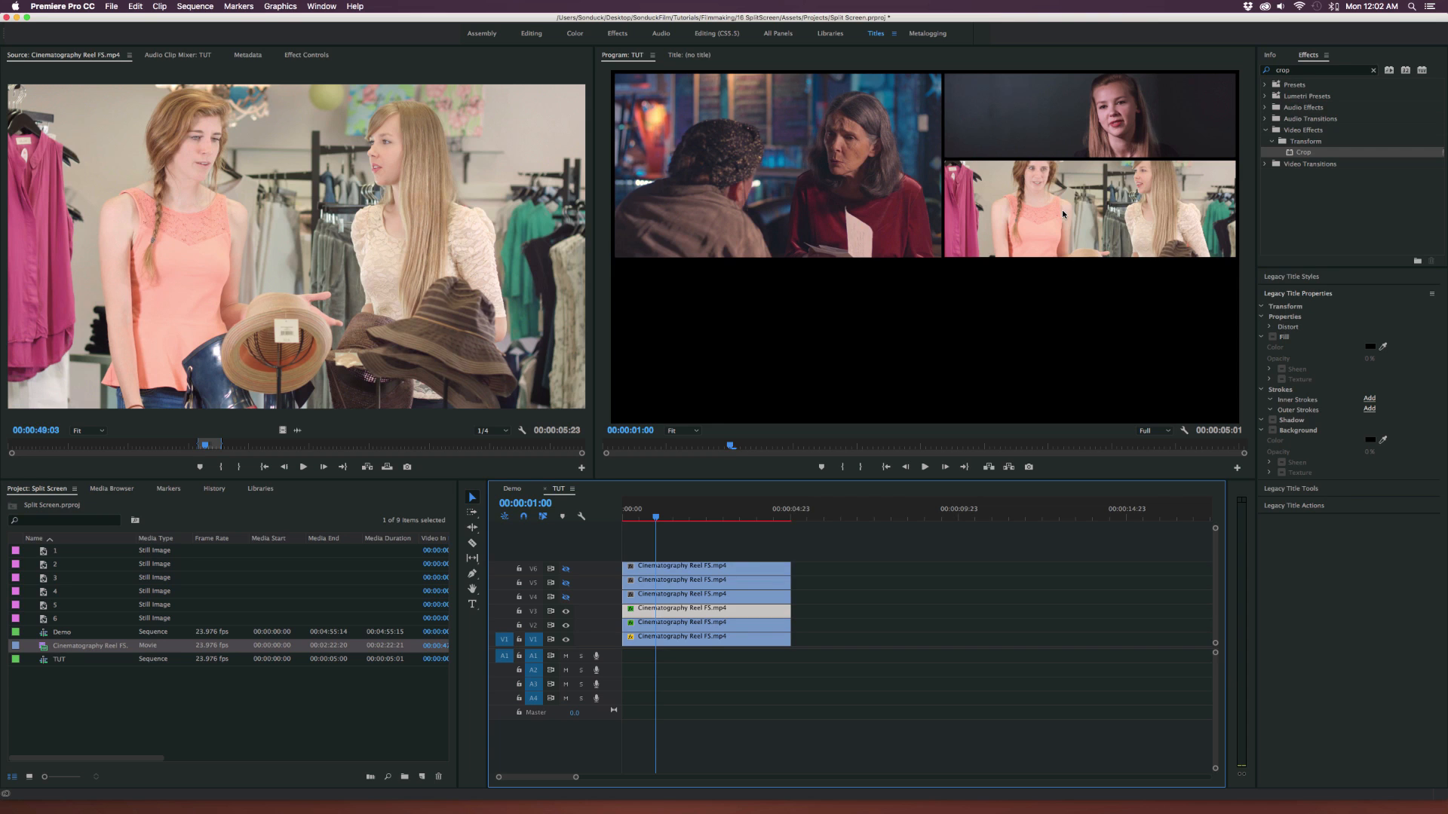
mouse_move(1044, 210)
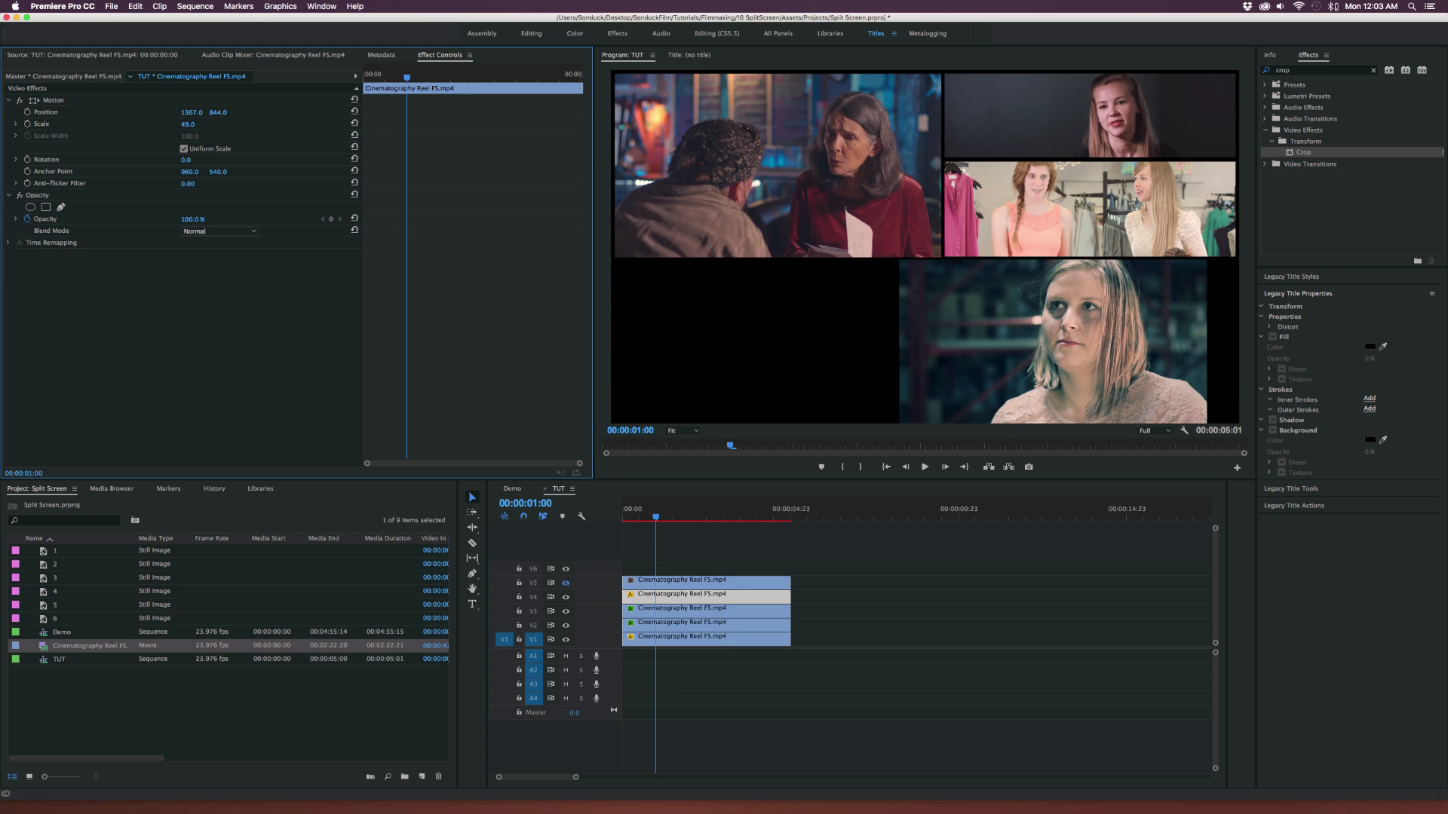
- Drag the blonde woman's window further right, then select the Scale value
drag(191, 112, 221, 112)
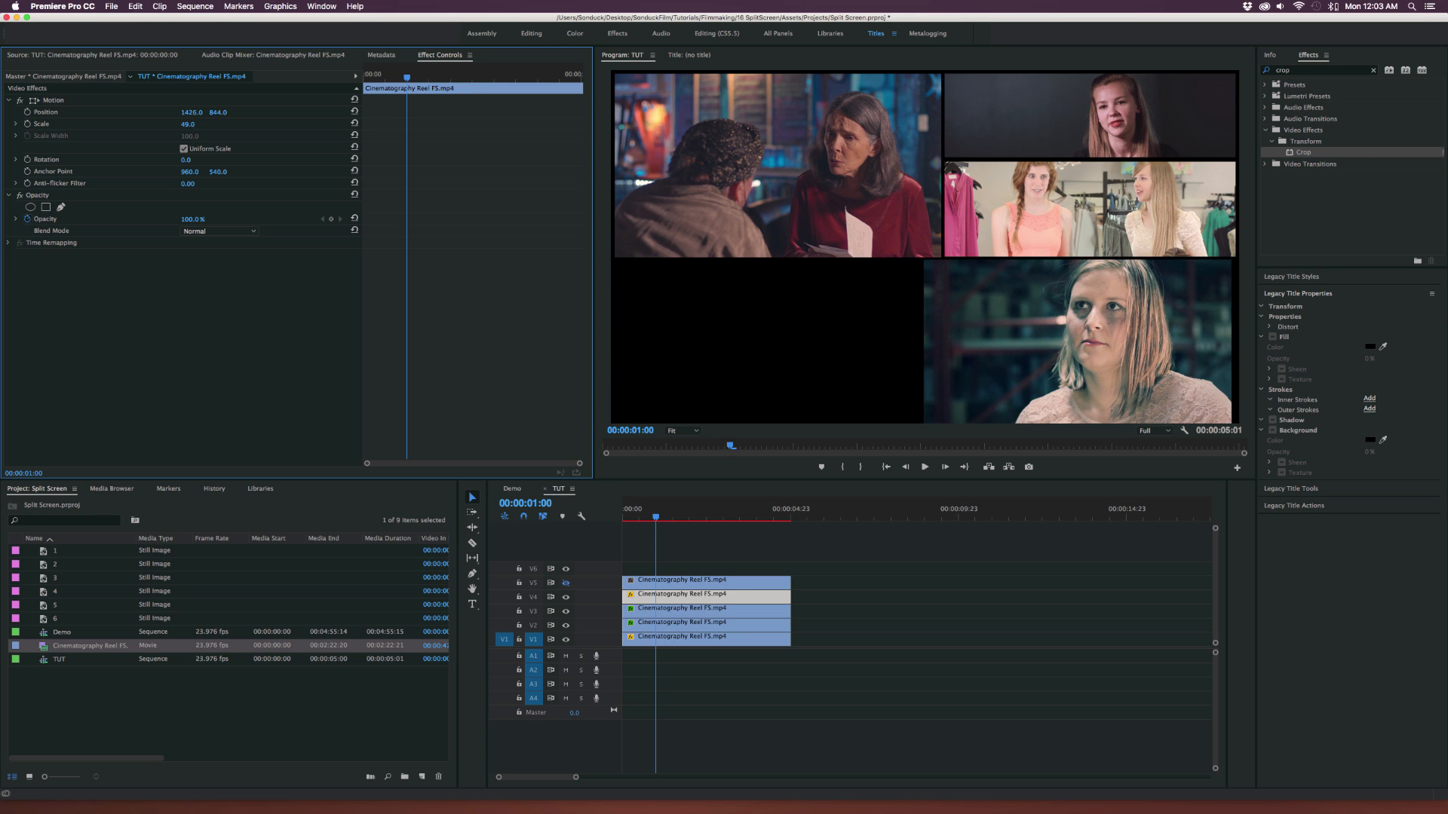
click(189, 123)
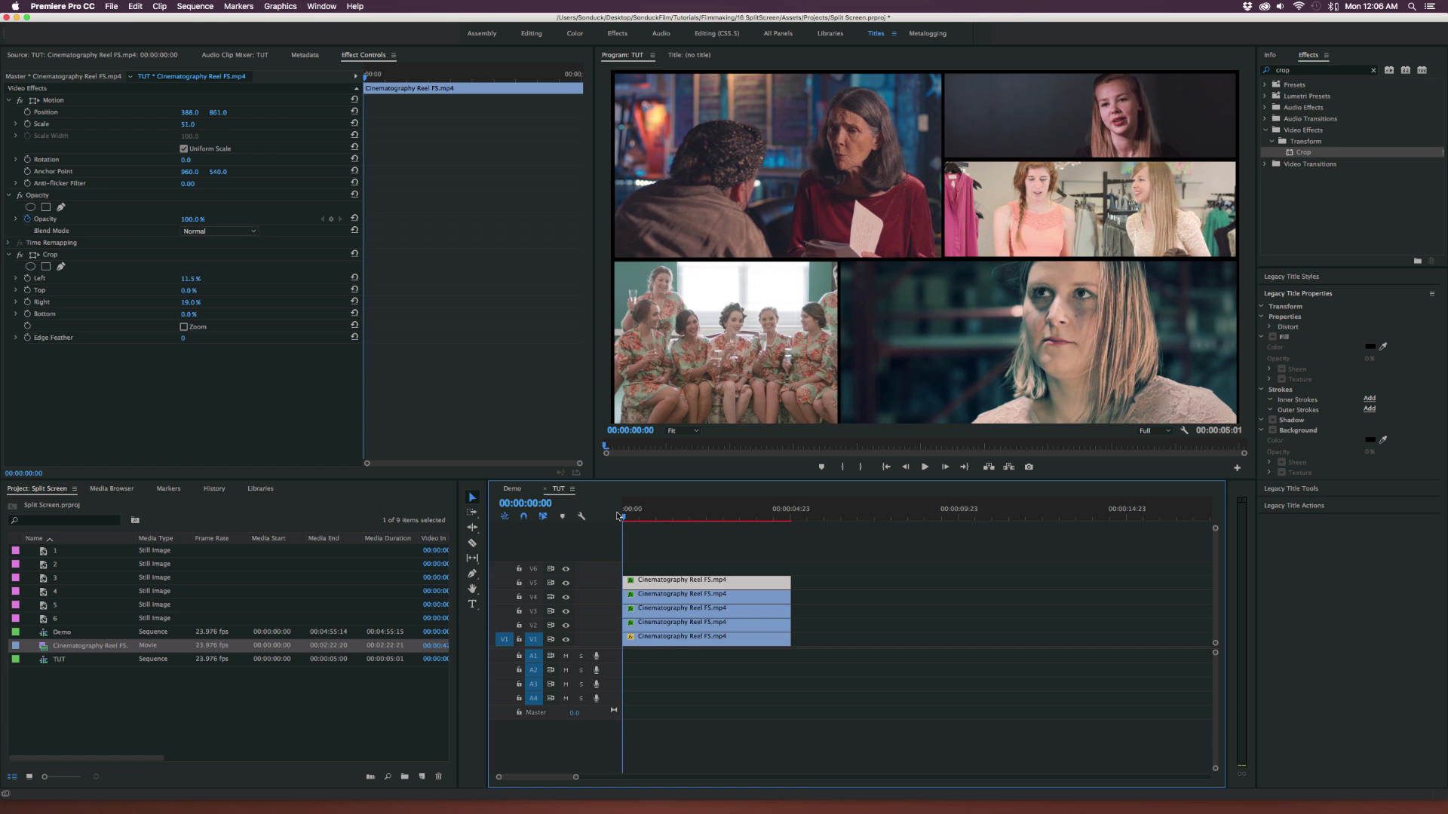
- Select the top-left V1 clip and change its vertical position value
click(655, 566)
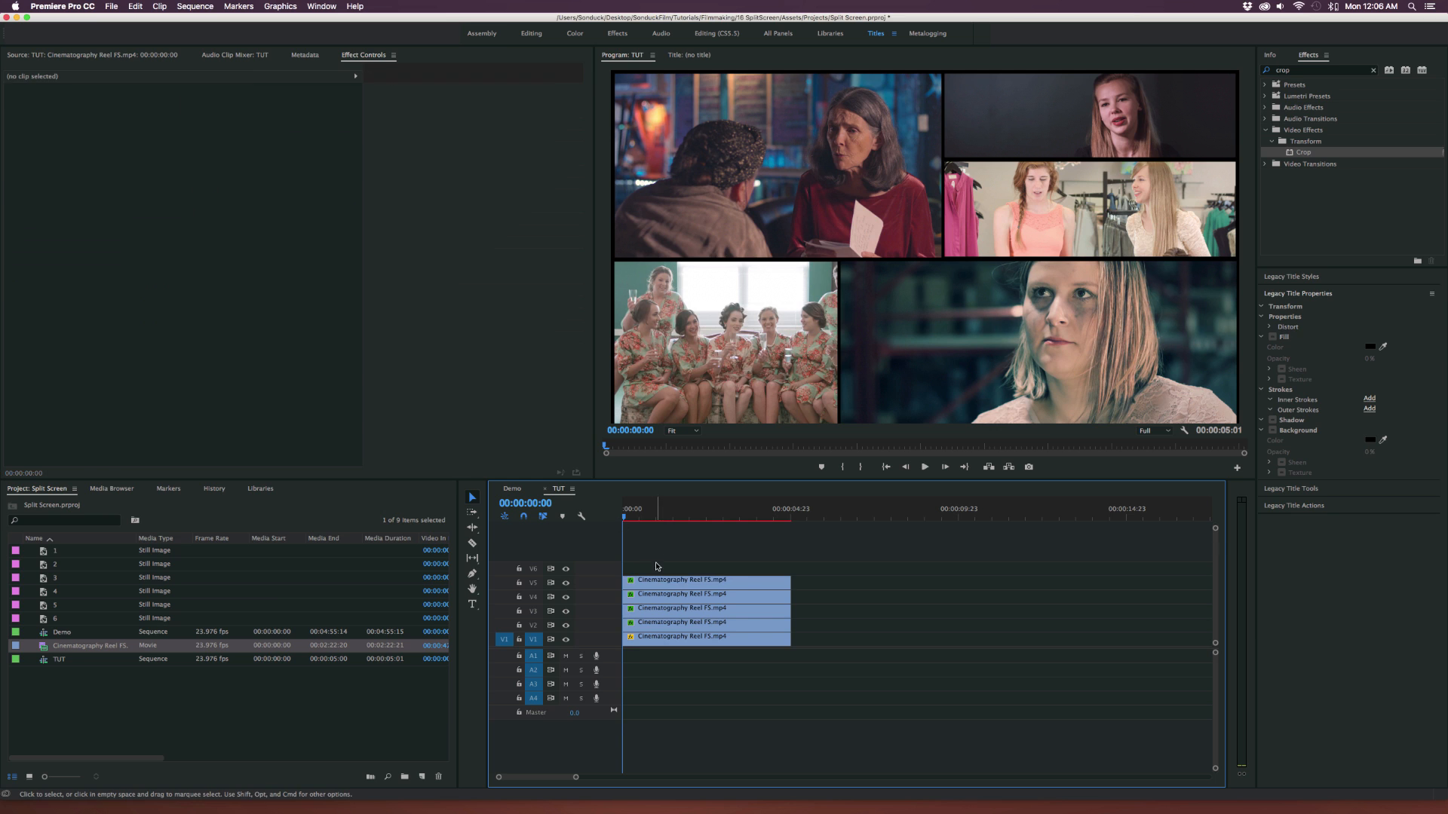
click(702, 638)
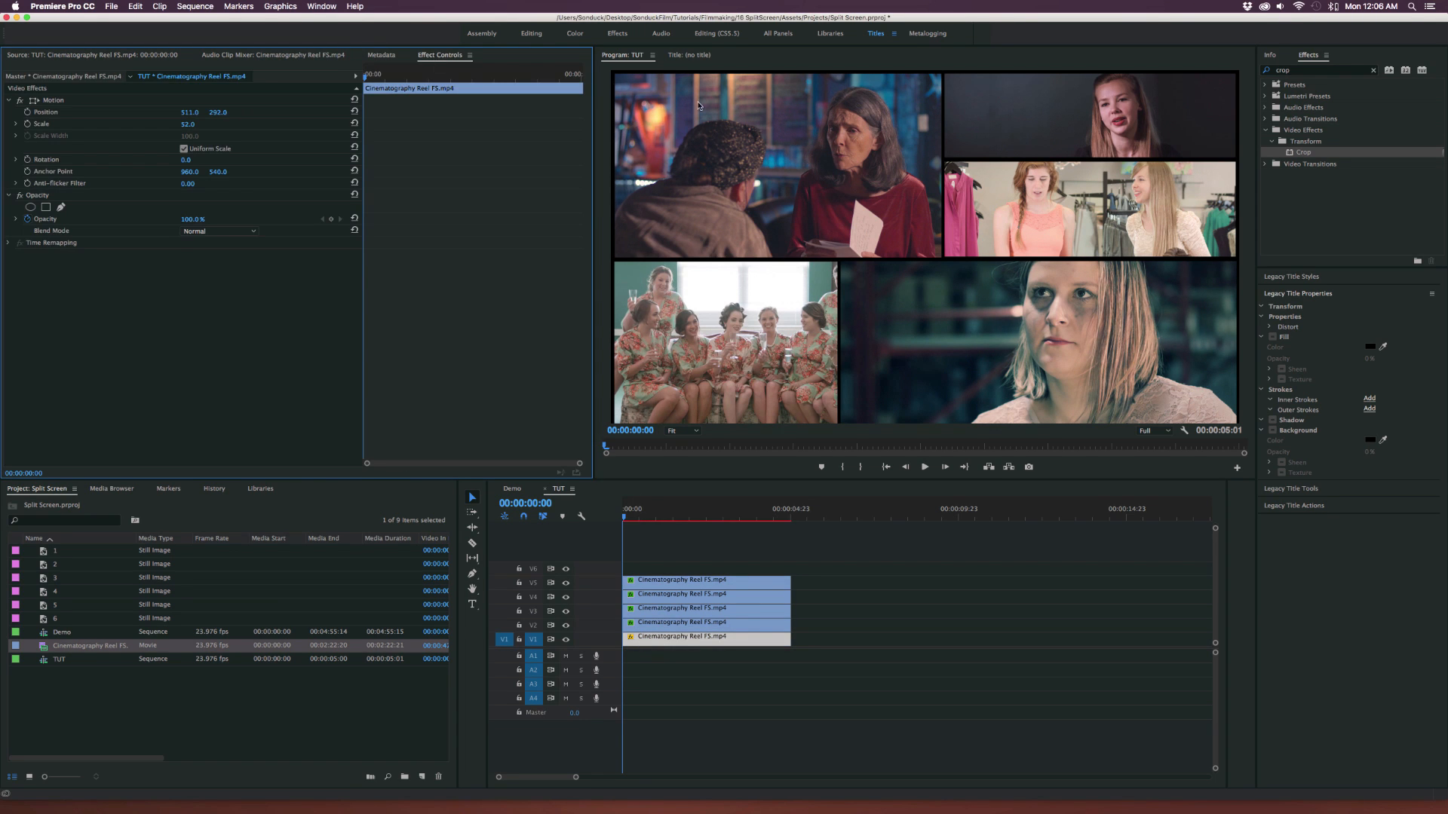
mouse_move(635, 154)
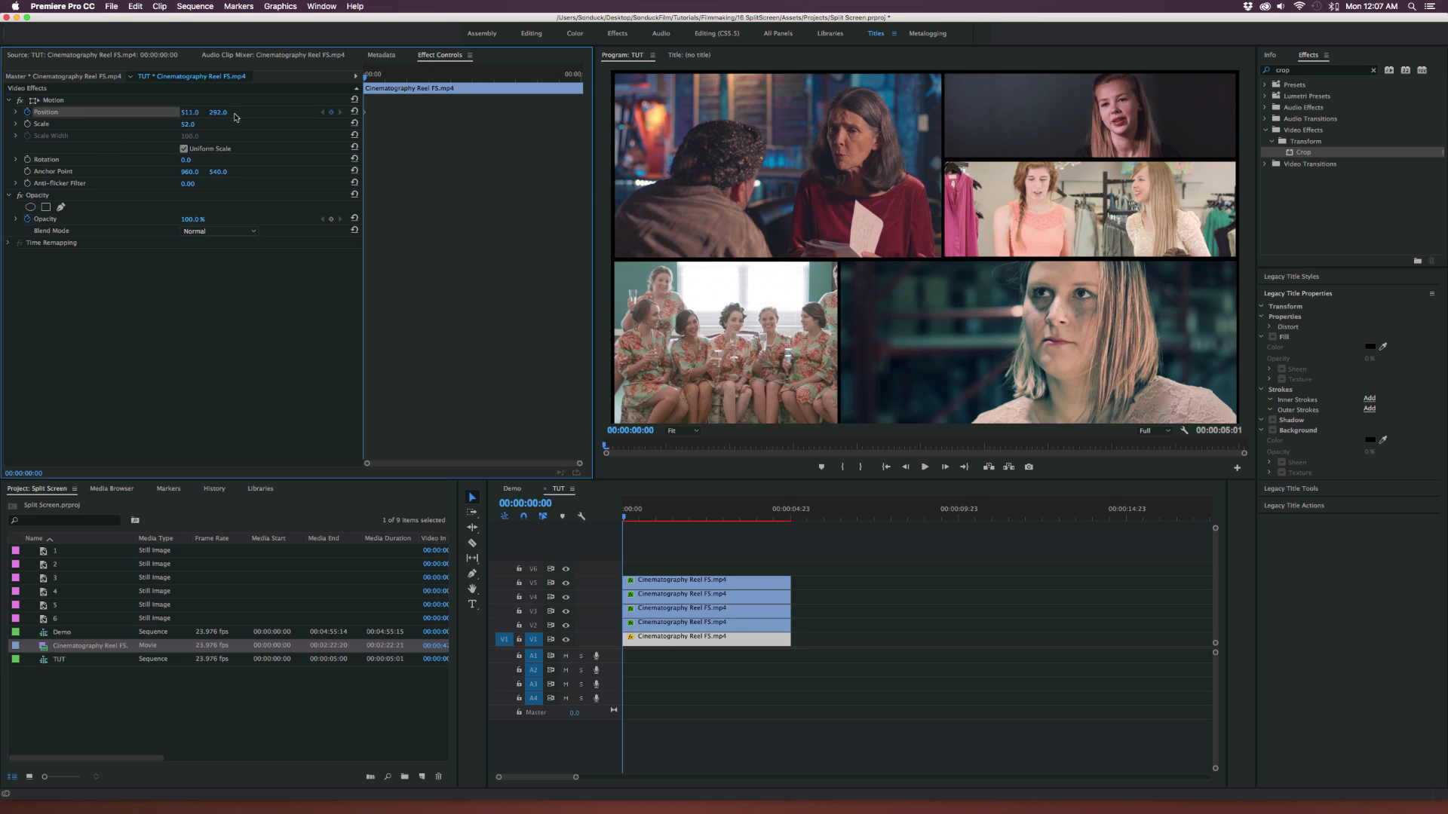
click(391, 117)
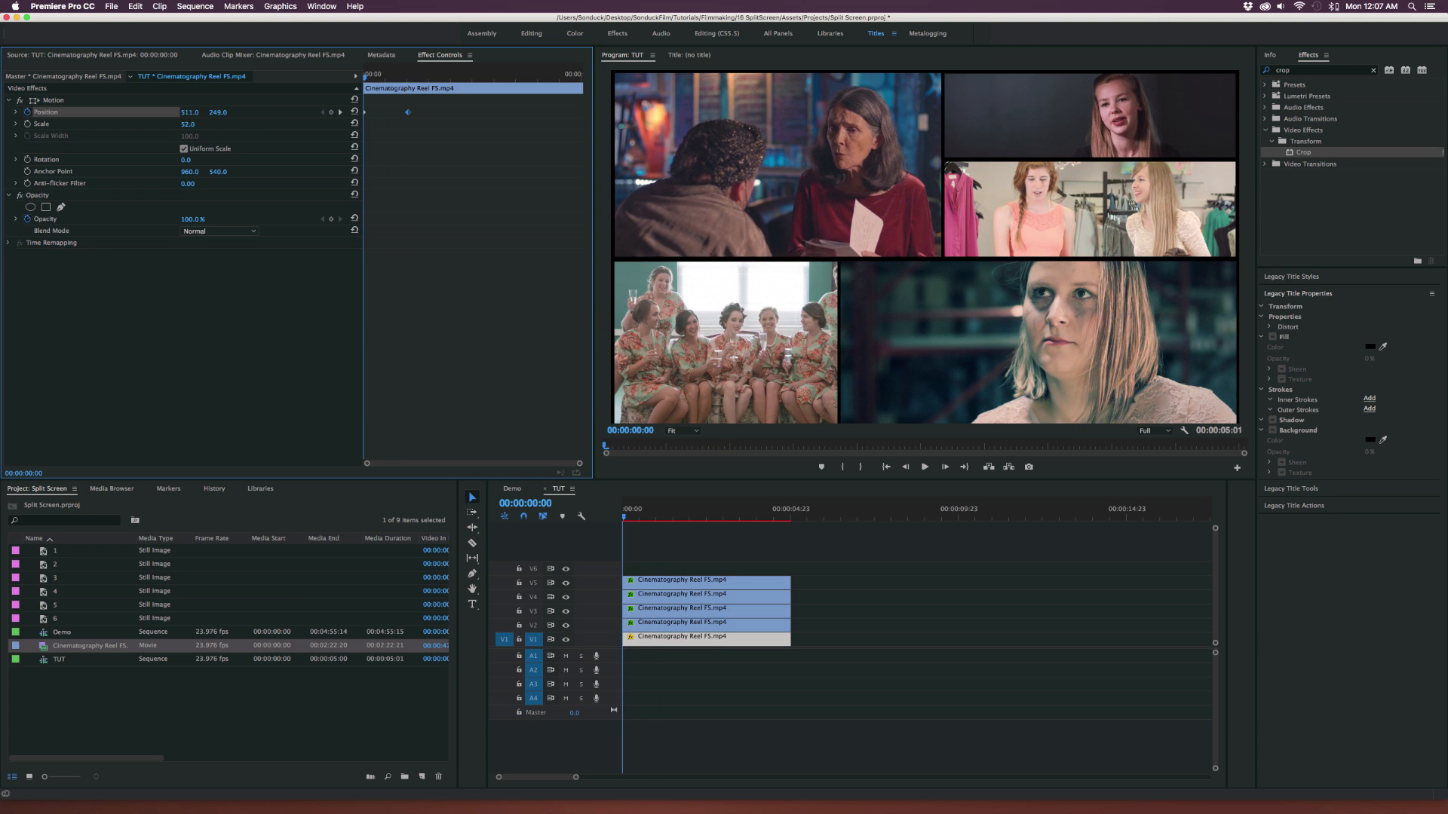
text(10.0)
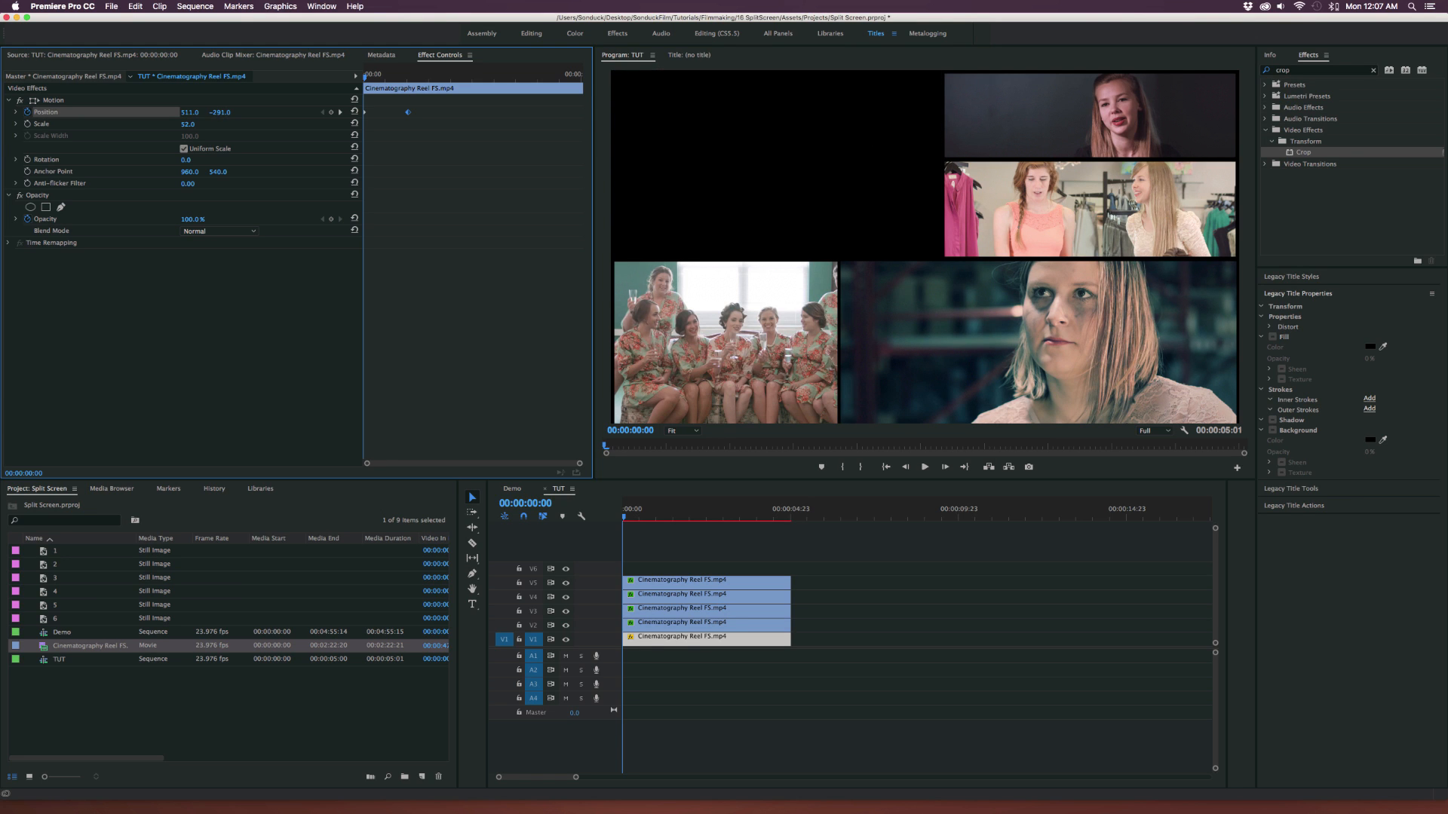
- Set the Position keyframe's temporal interpolation to Bezier
right_click(408, 111)
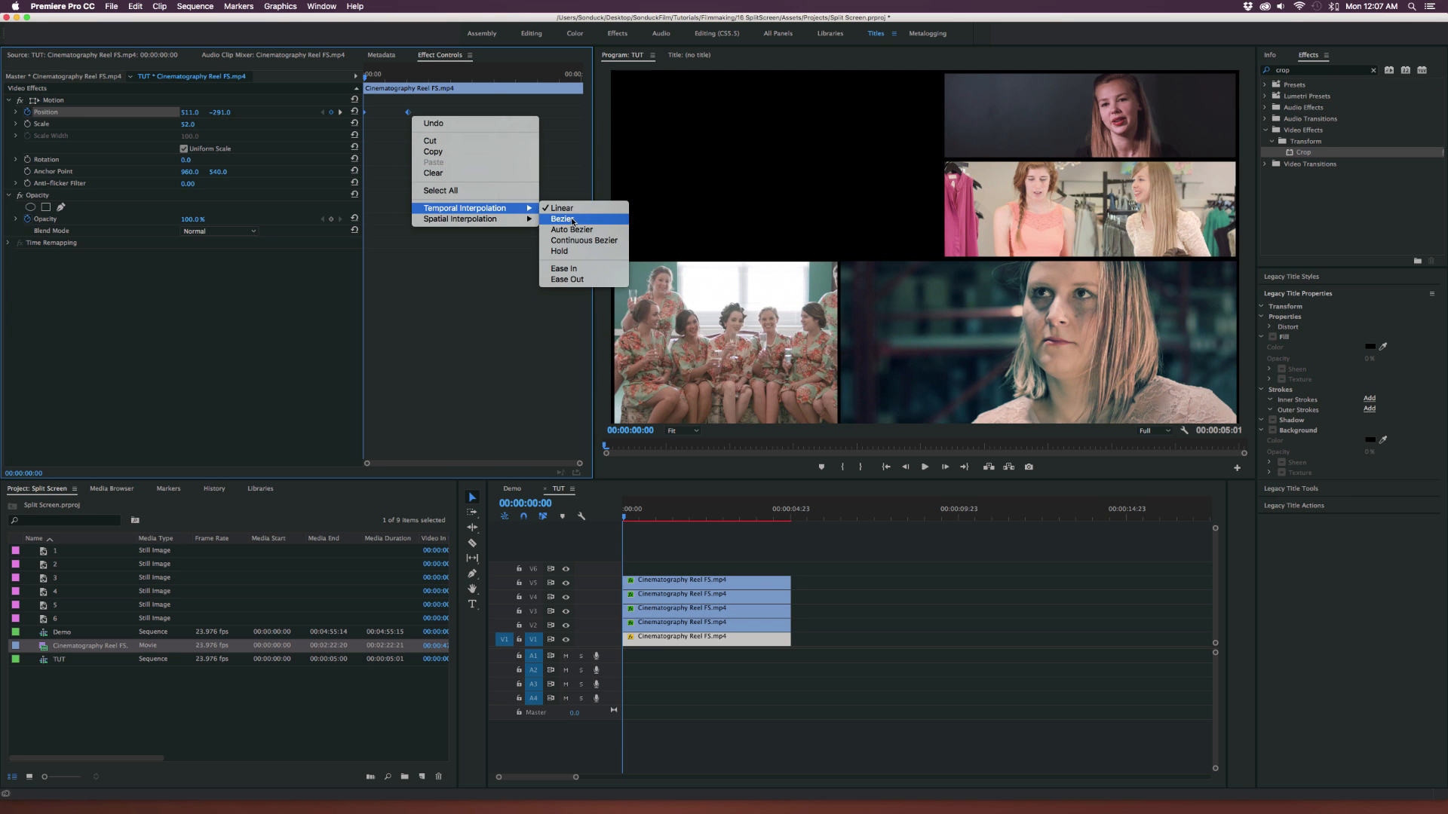
click(561, 218)
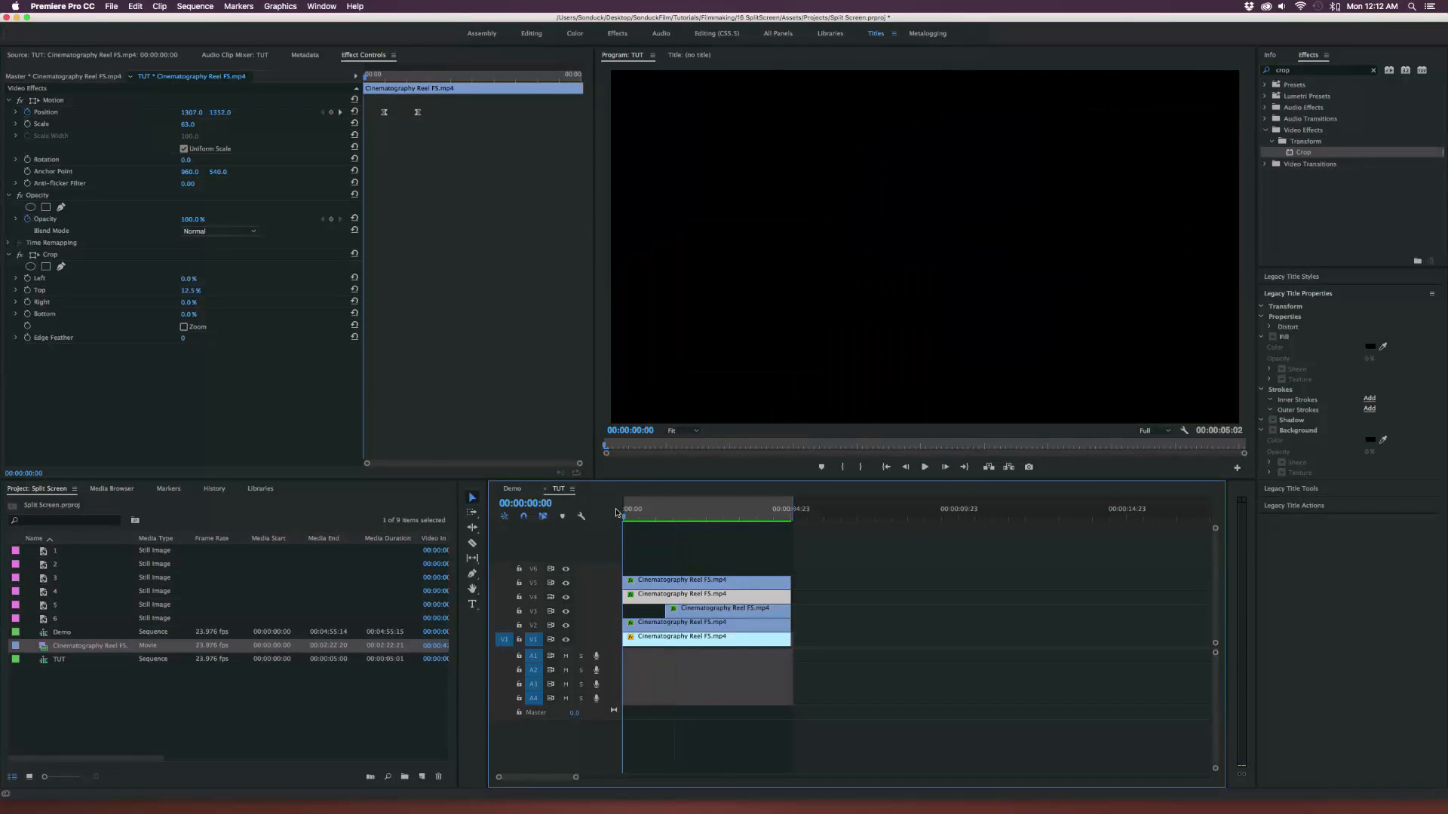
- Play the sequence from the Program Monitor to watch the windows animate in
click(925, 466)
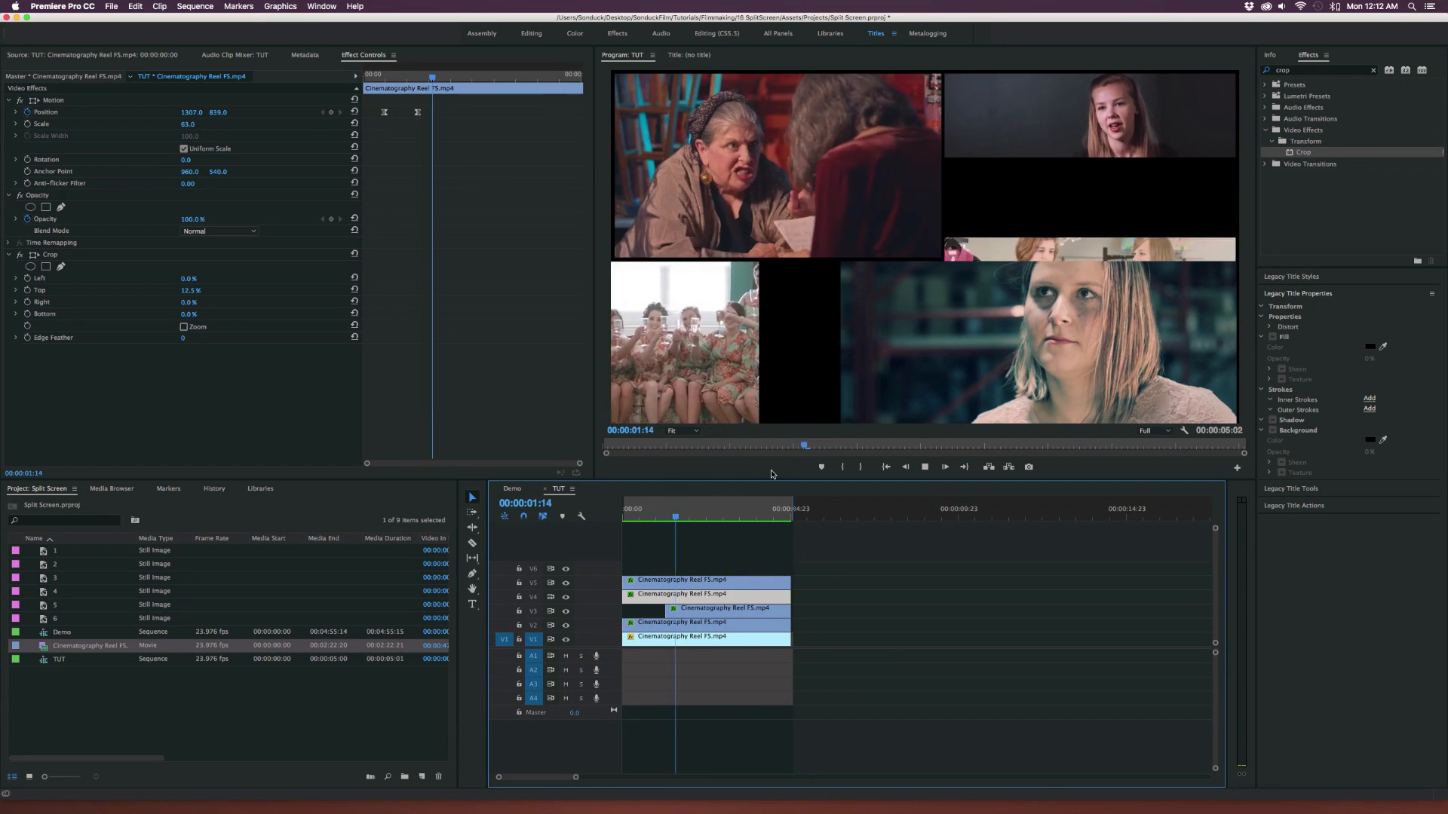